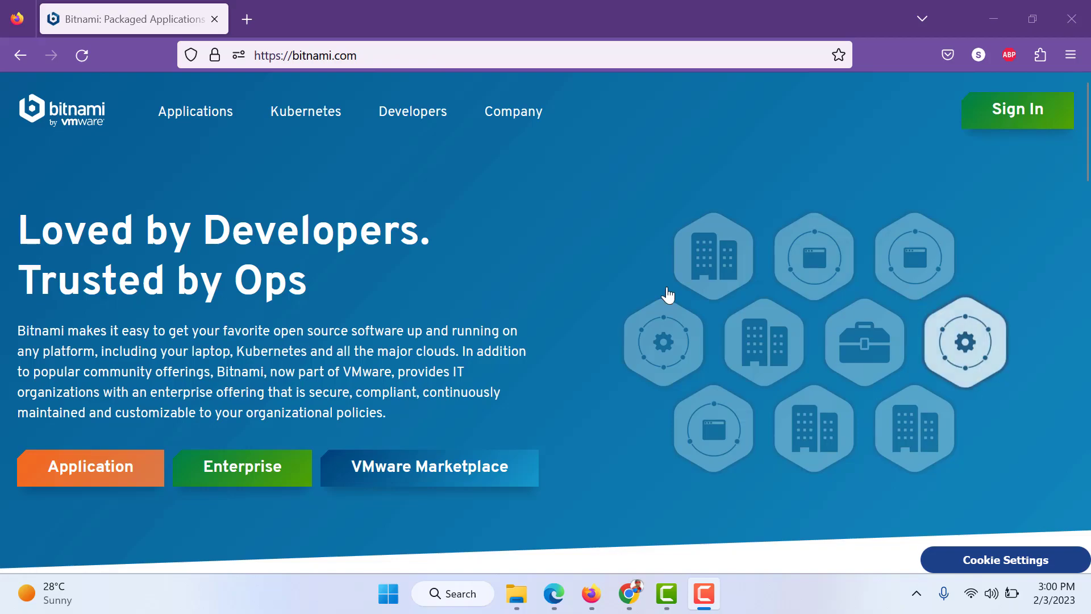
# Search the Bitnami application catalog for 'alfre' and bring up the Alfresco Community page in a new tab
pyautogui.click(90, 467)
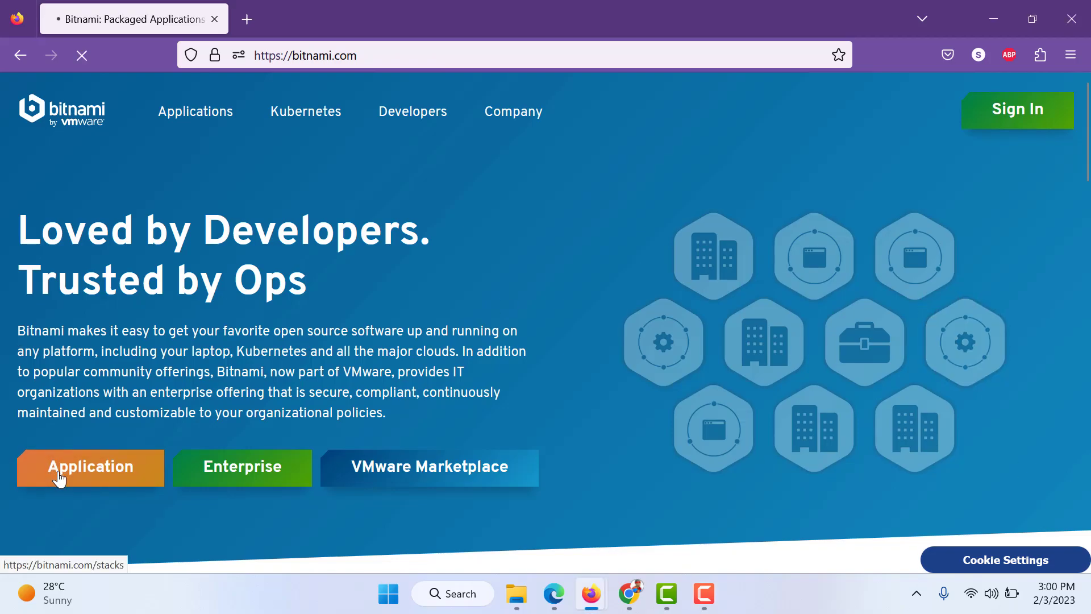
pyautogui.click(90, 466)
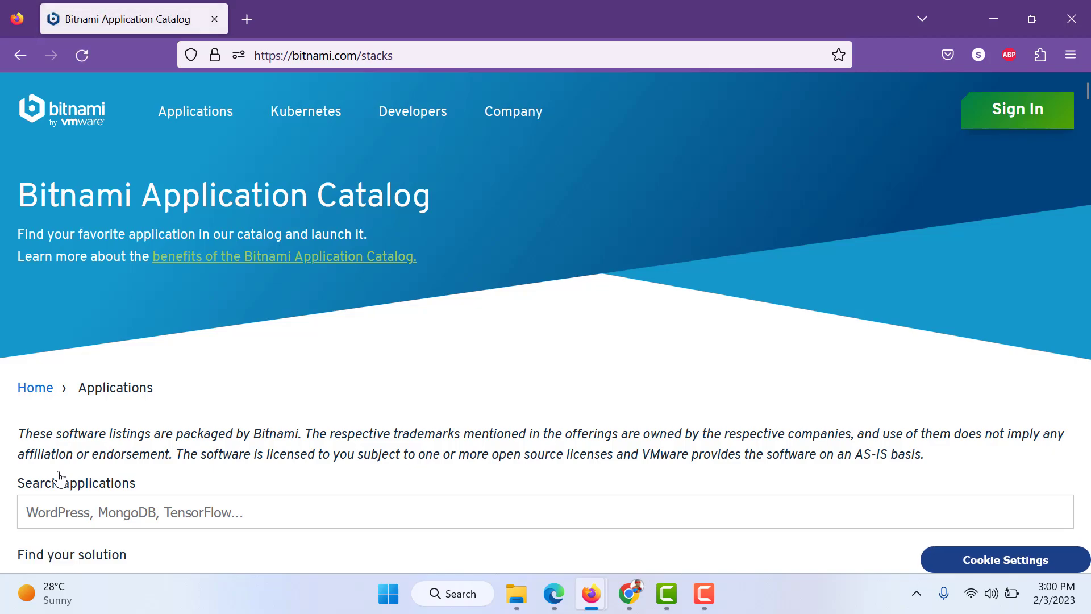
pyautogui.scroll(-3)
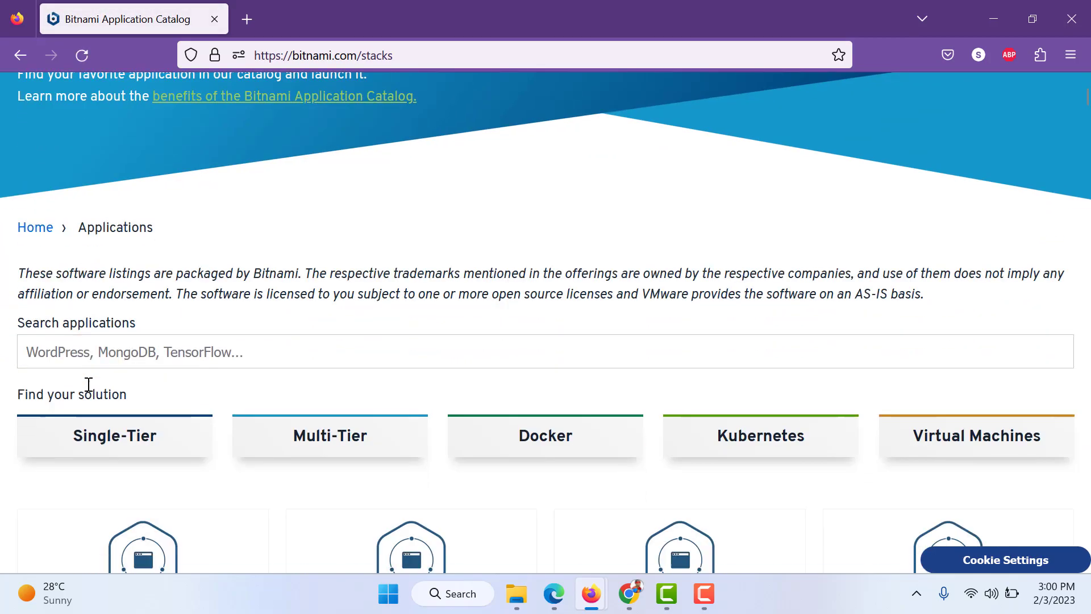
pyautogui.scroll(-3)
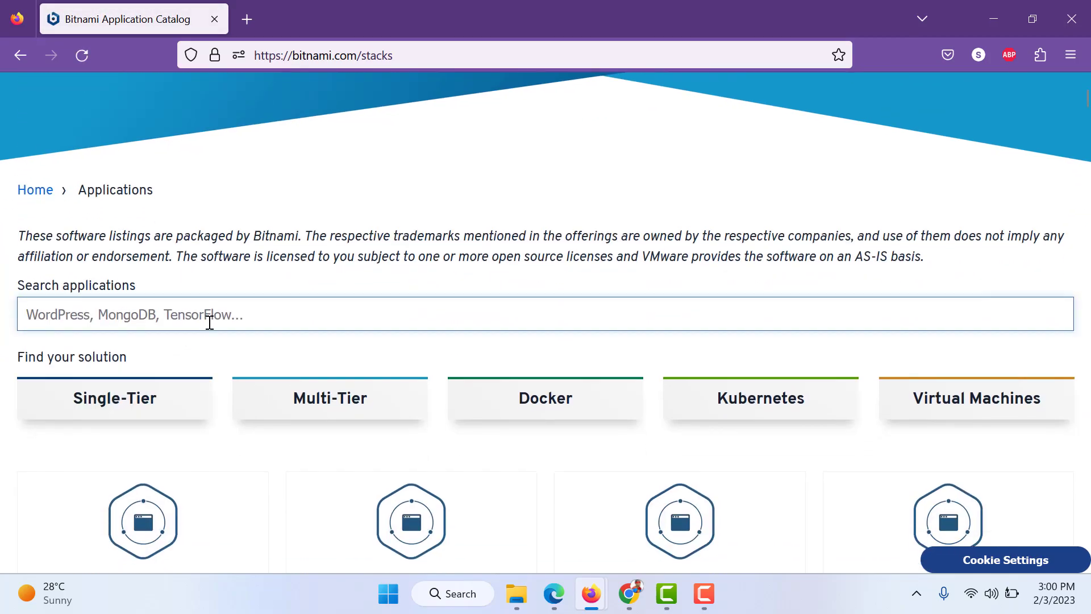
pyautogui.write('alfre')
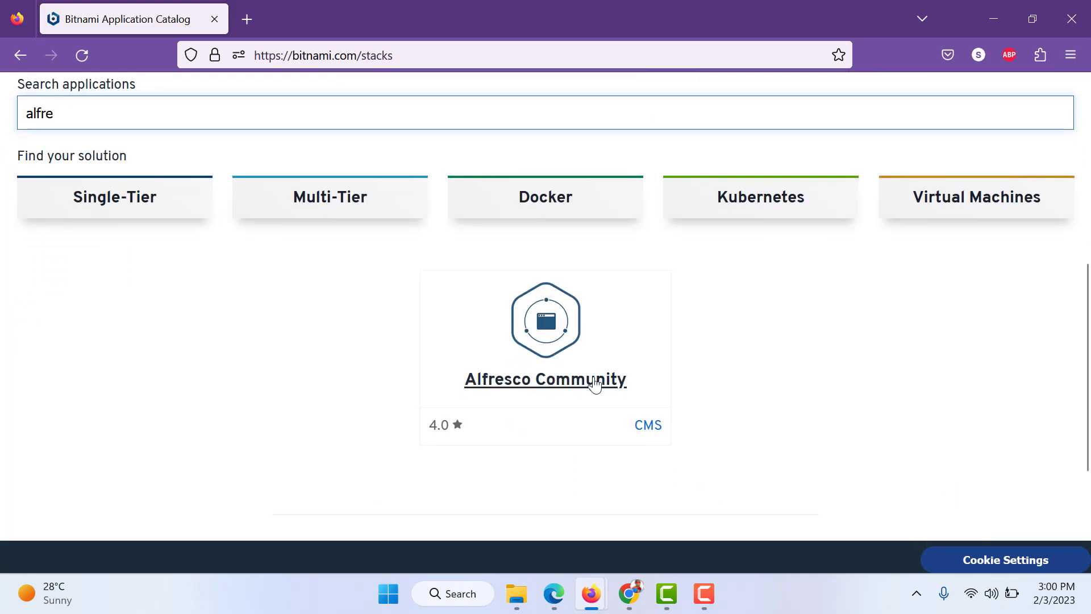
pyautogui.middleClick(544, 380)
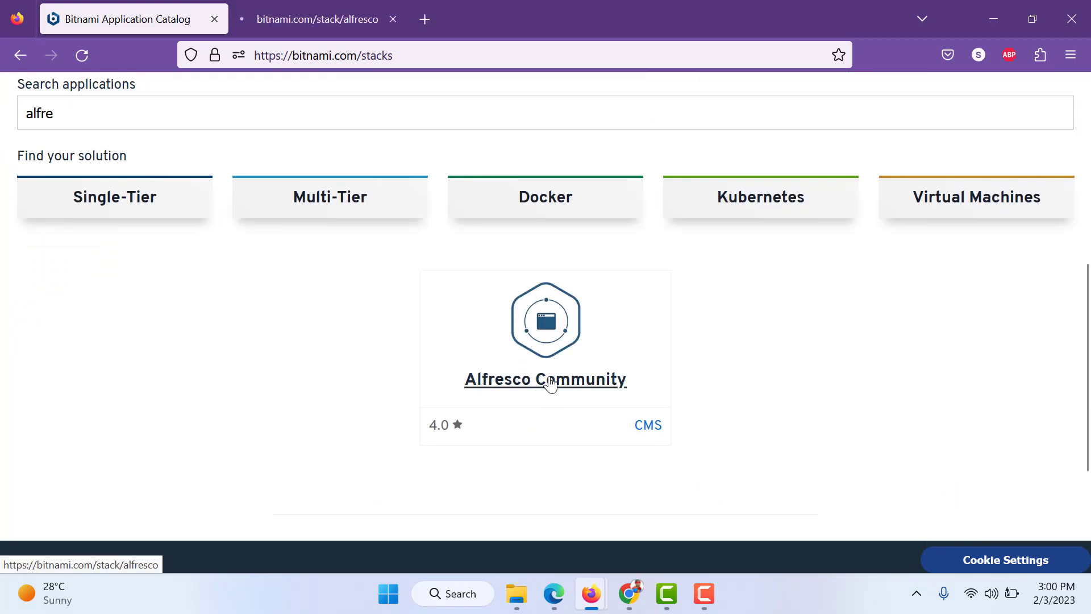
pyautogui.click(544, 380)
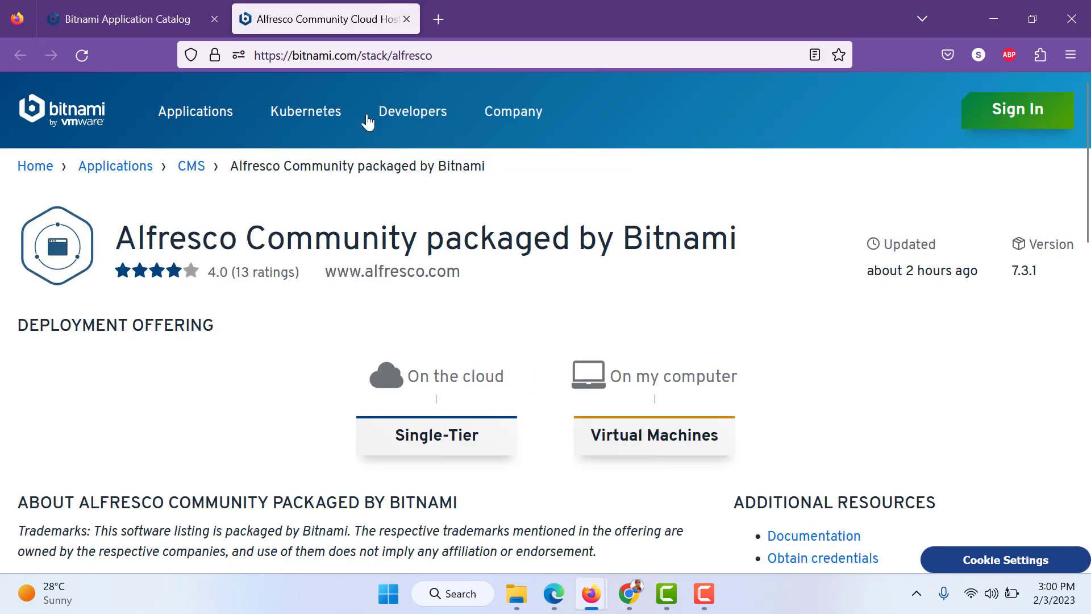
# Go to Alfresco Community's Virtual Machines offering, then return to the catalog tab
pyautogui.scroll(-3)
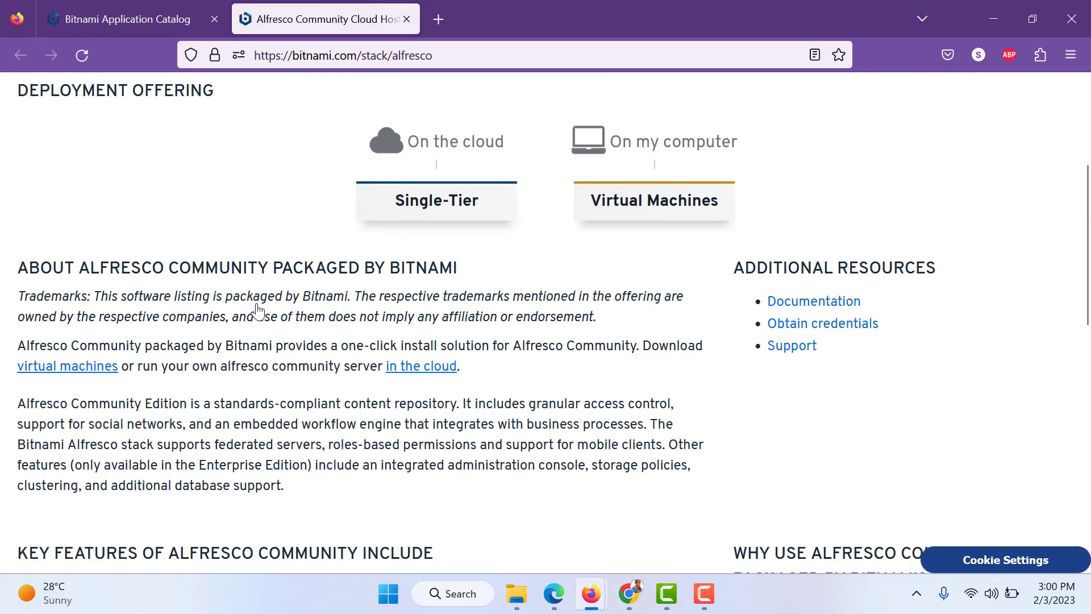
pyautogui.click(654, 200)
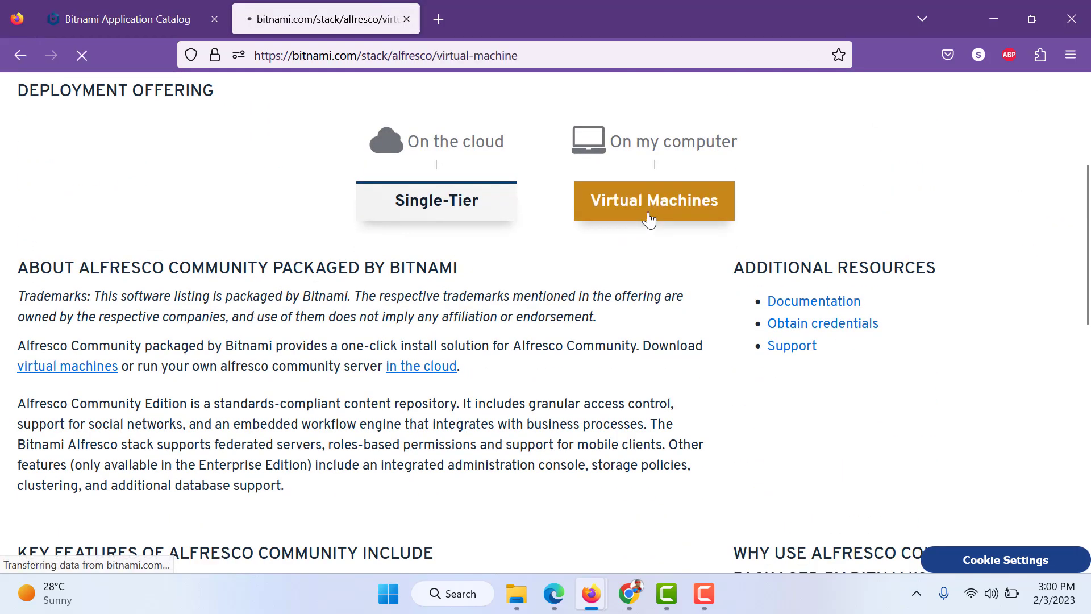
pyautogui.click(653, 200)
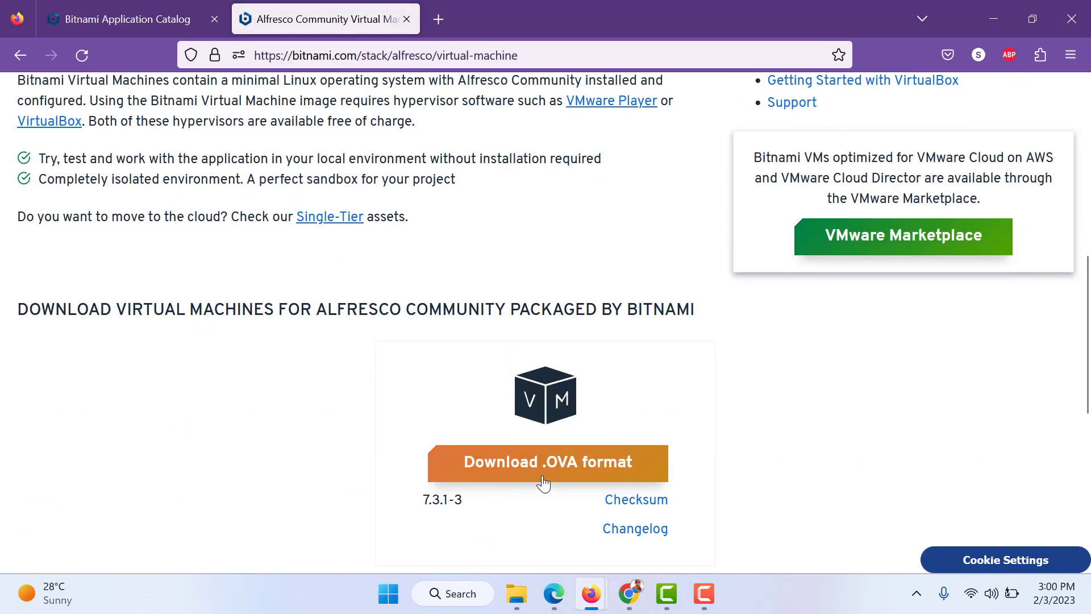
pyautogui.click(125, 20)
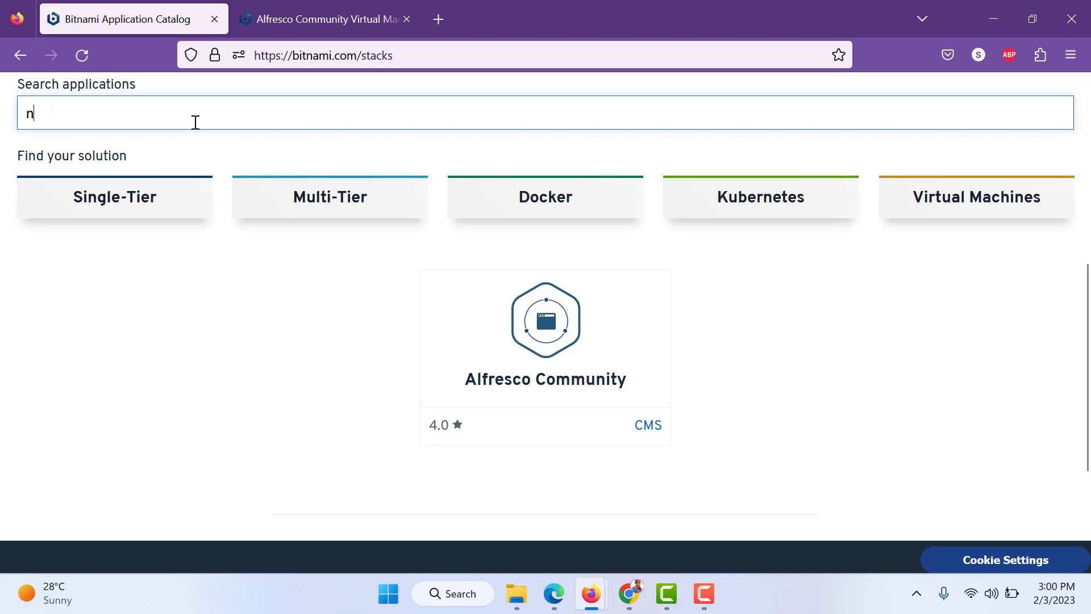
# Search for ERPNext, go to its Virtual Machines page and reach the OVA download section (version 14.15.1-3)
pyautogui.write('exte')
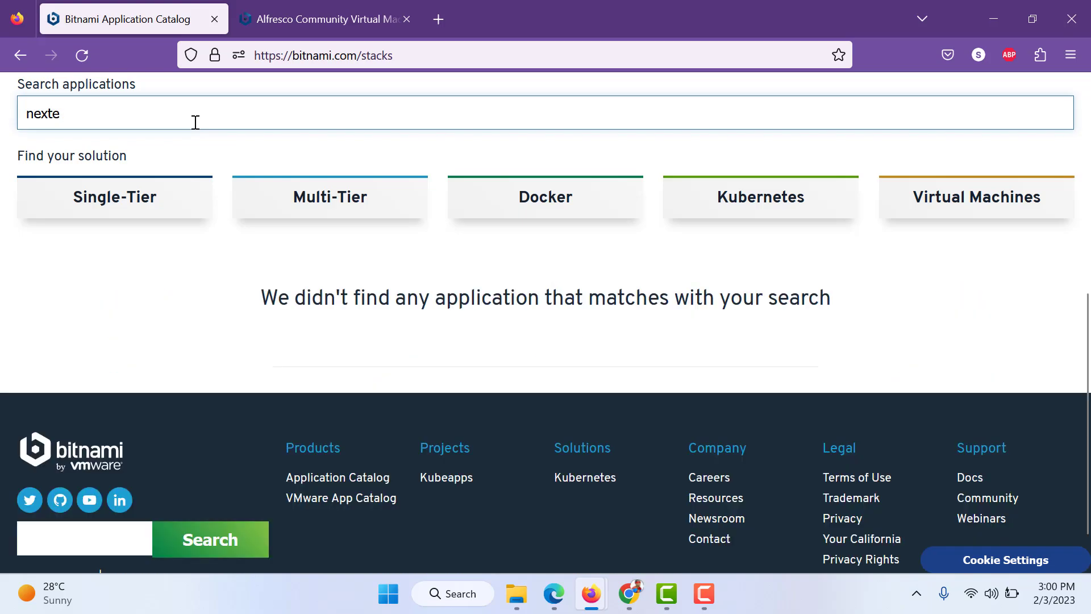
pyautogui.press('Backspace')
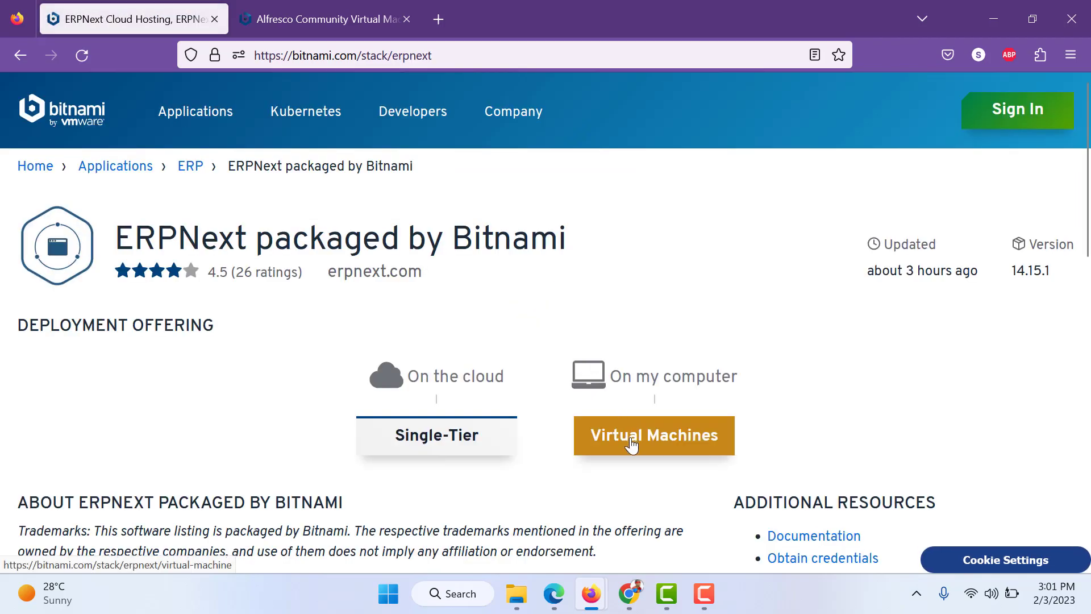
pyautogui.click(653, 436)
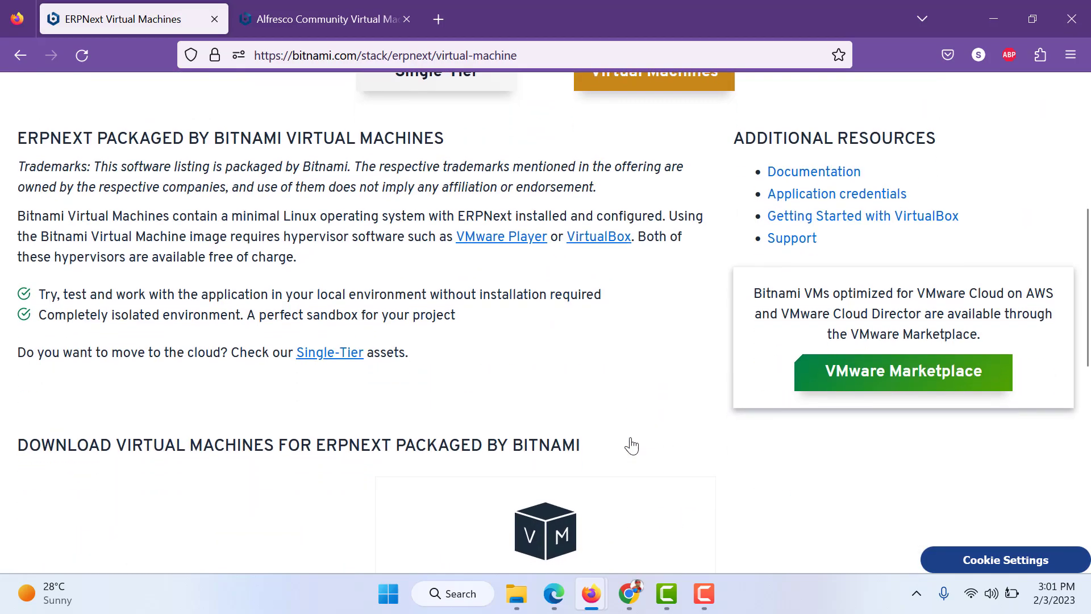
pyautogui.scroll(-3)
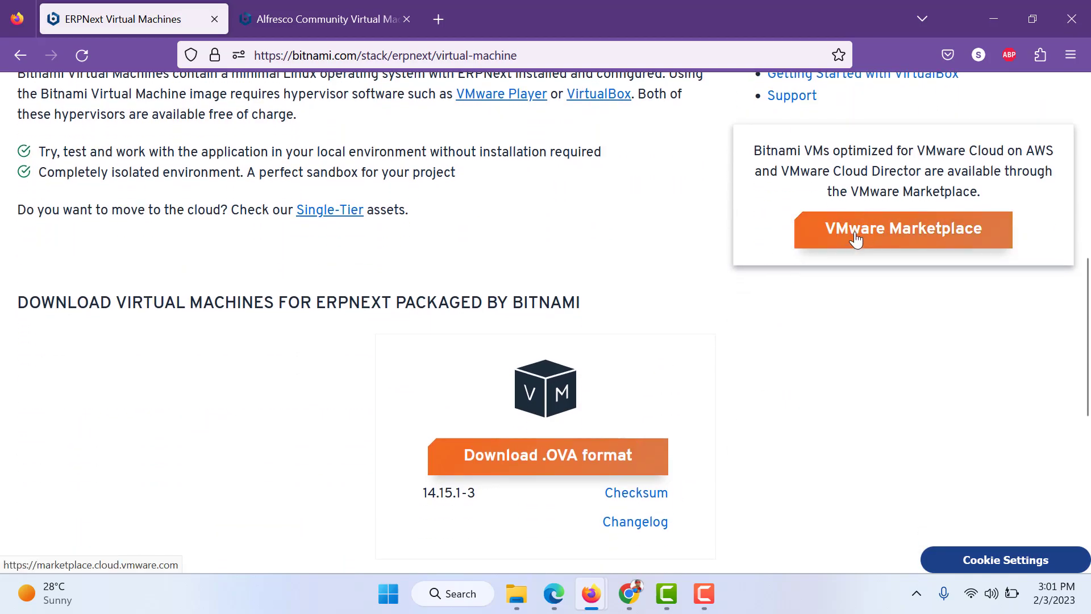
pyautogui.scroll(-3)
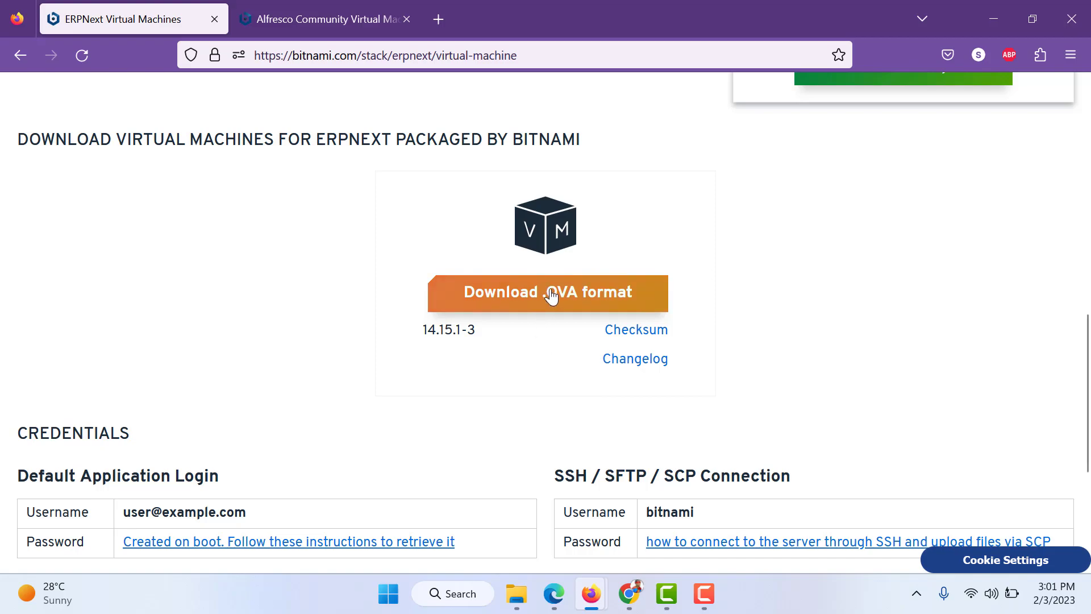
# Start the ERPNext .OVA download via 'No thanks, just take me to the download' and dismiss the downloads panel
pyautogui.click(547, 292)
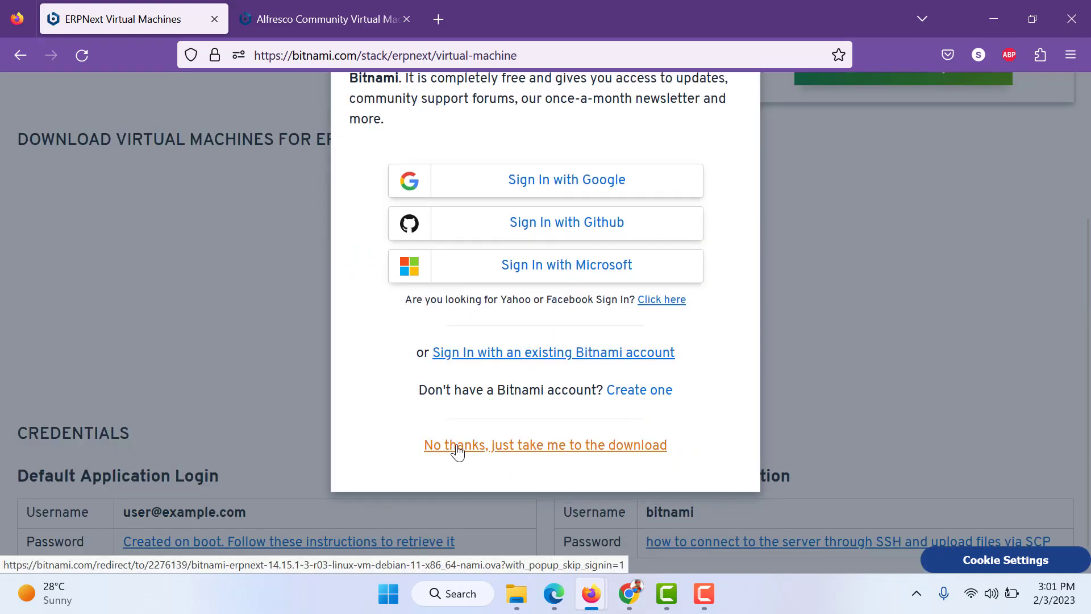
pyautogui.moveTo(484, 451)
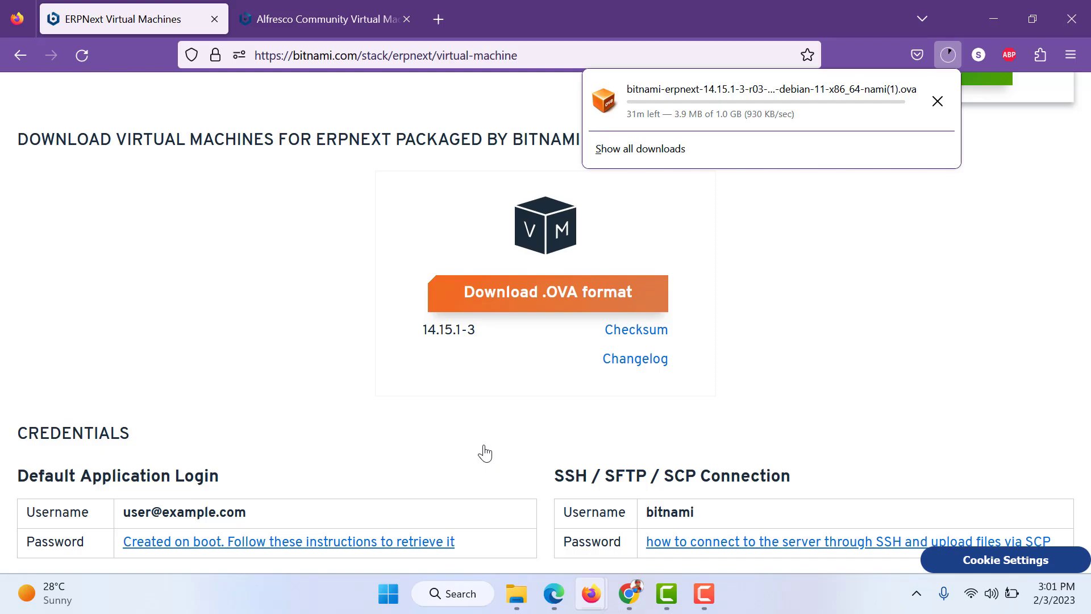
pyautogui.click(547, 293)
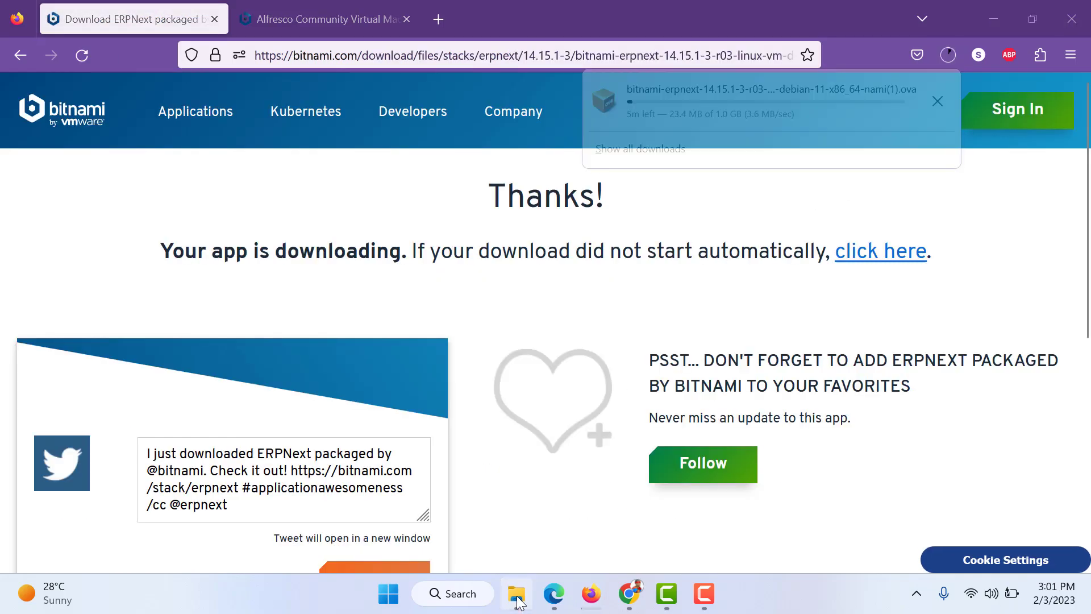
pyautogui.click(516, 593)
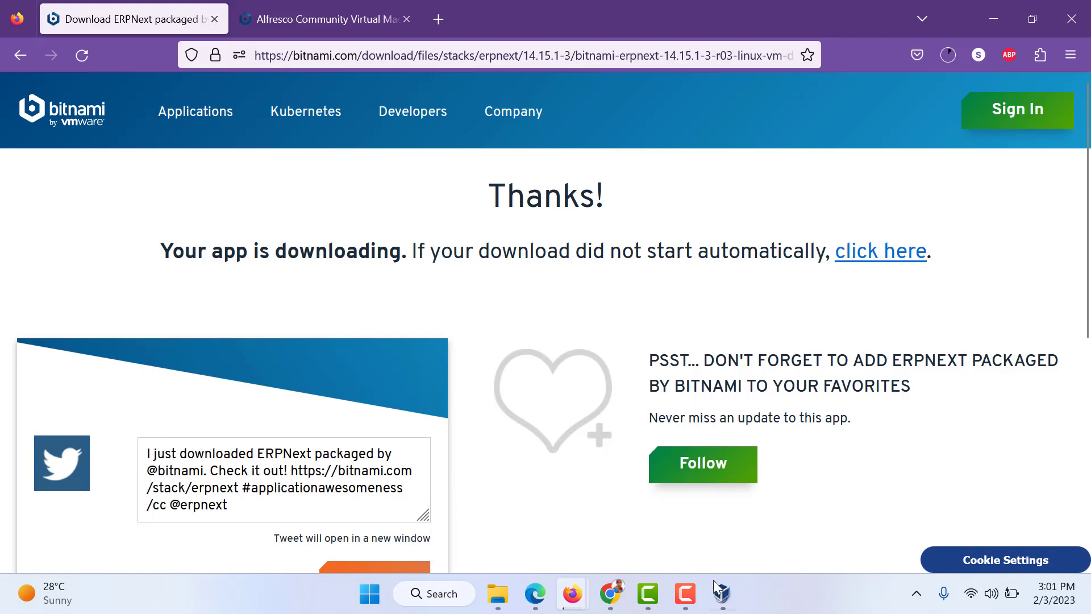
# Dismiss VirtualBox's appliance read error and choose the ERPNext .ova from Downloads as the import source
pyautogui.click(722, 593)
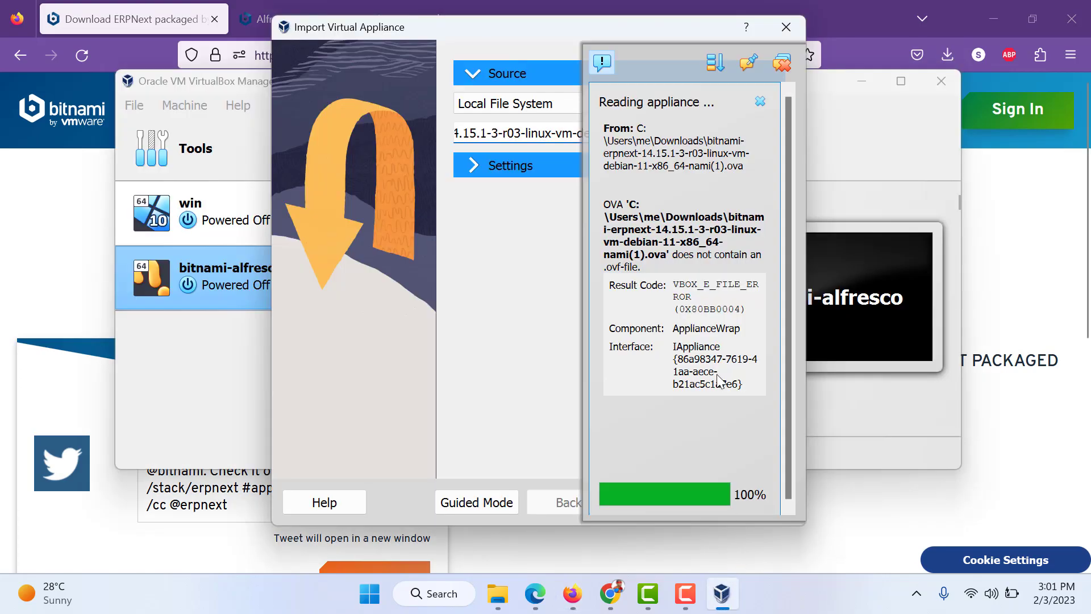
pyautogui.moveTo(585, 430)
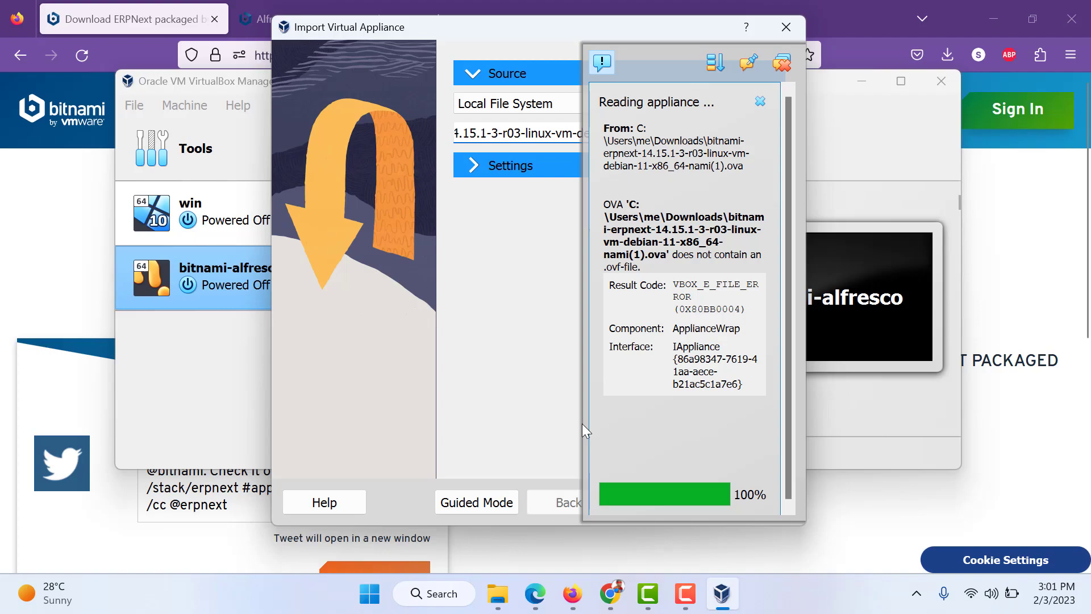
pyautogui.moveTo(491, 314)
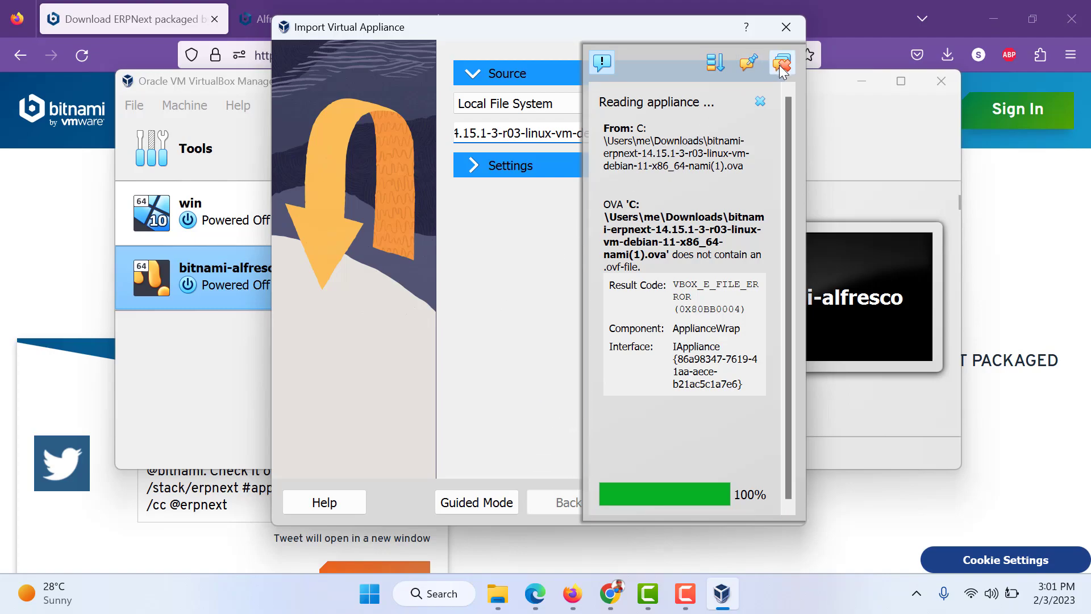
pyautogui.click(761, 101)
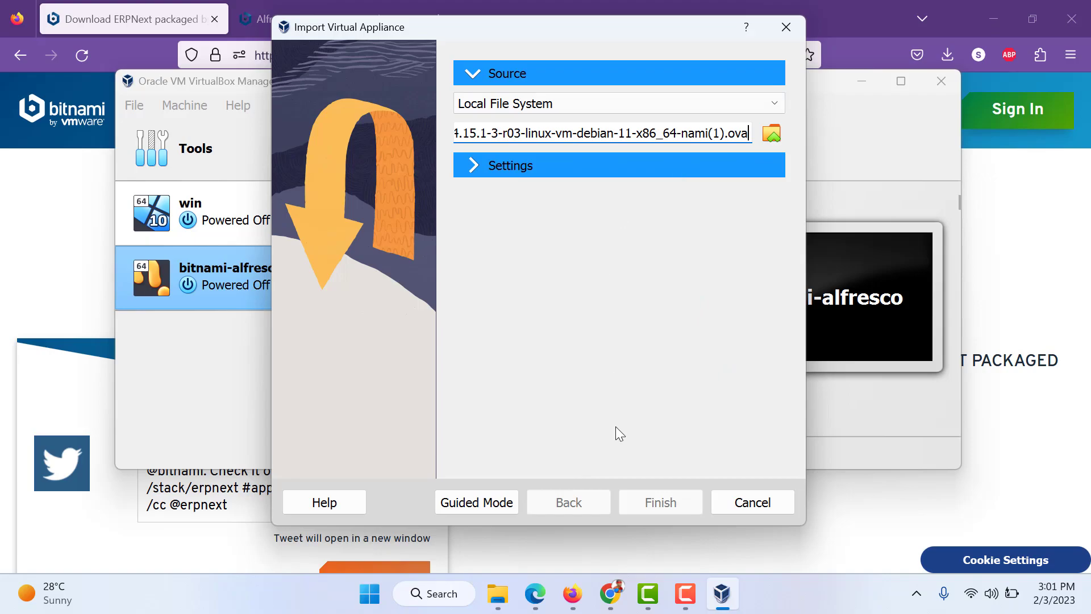
pyautogui.moveTo(503, 174)
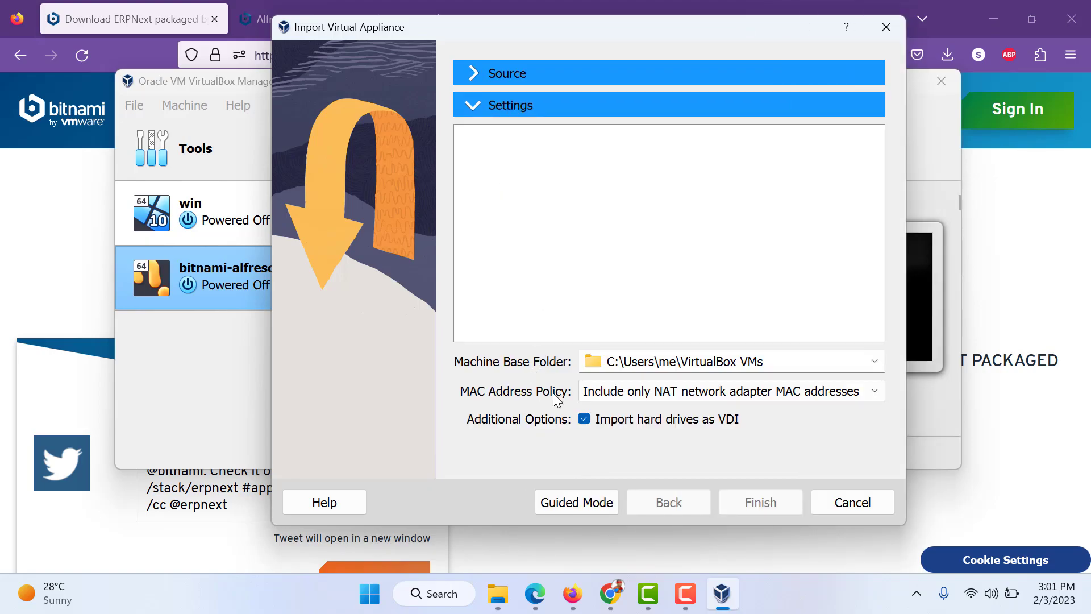
pyautogui.moveTo(488, 98)
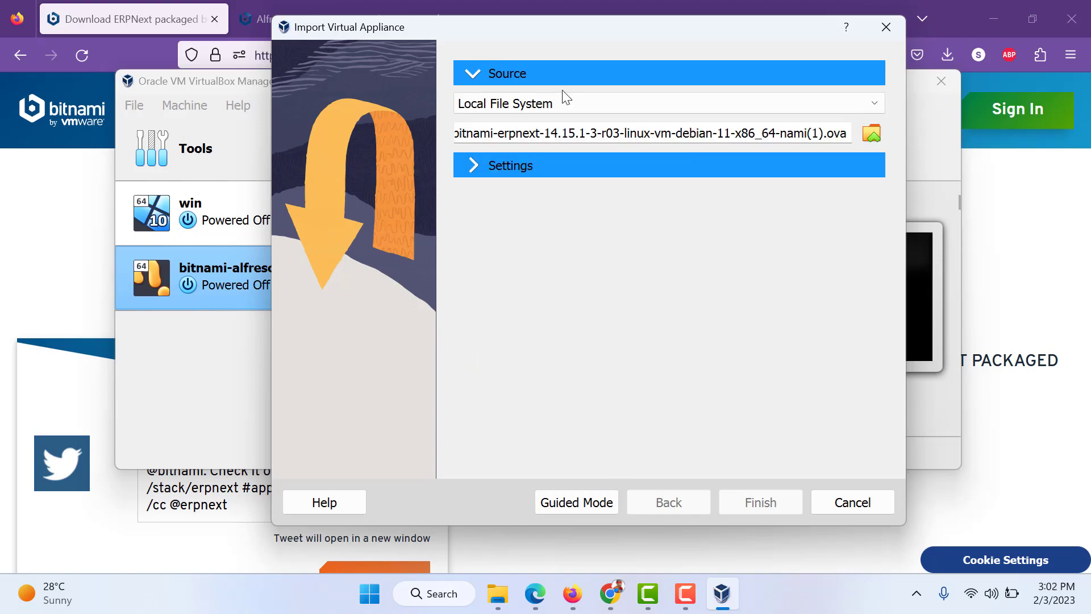
pyautogui.click(872, 133)
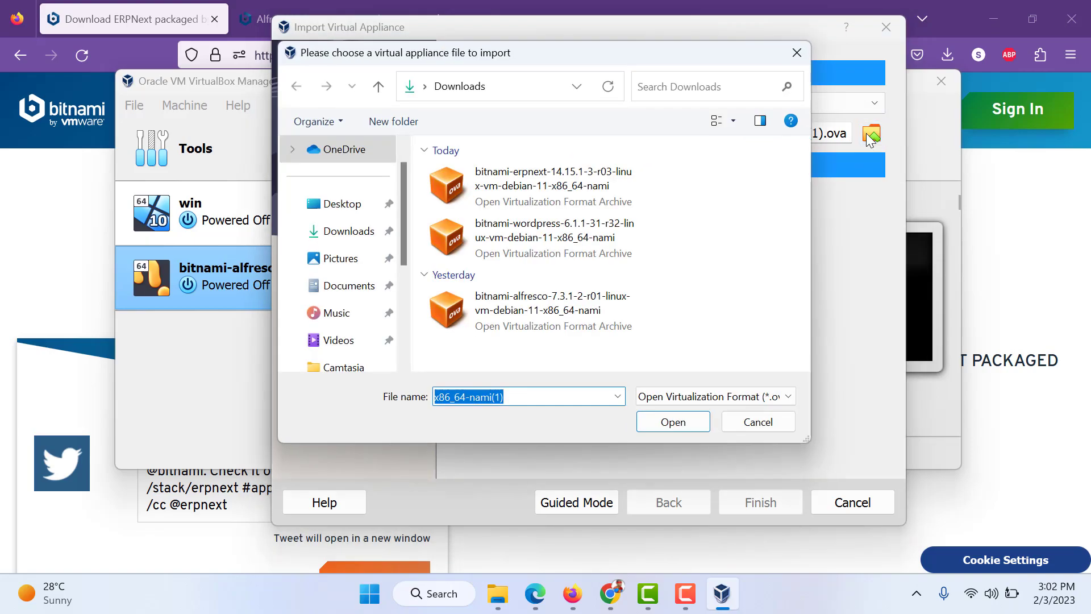
pyautogui.click(555, 238)
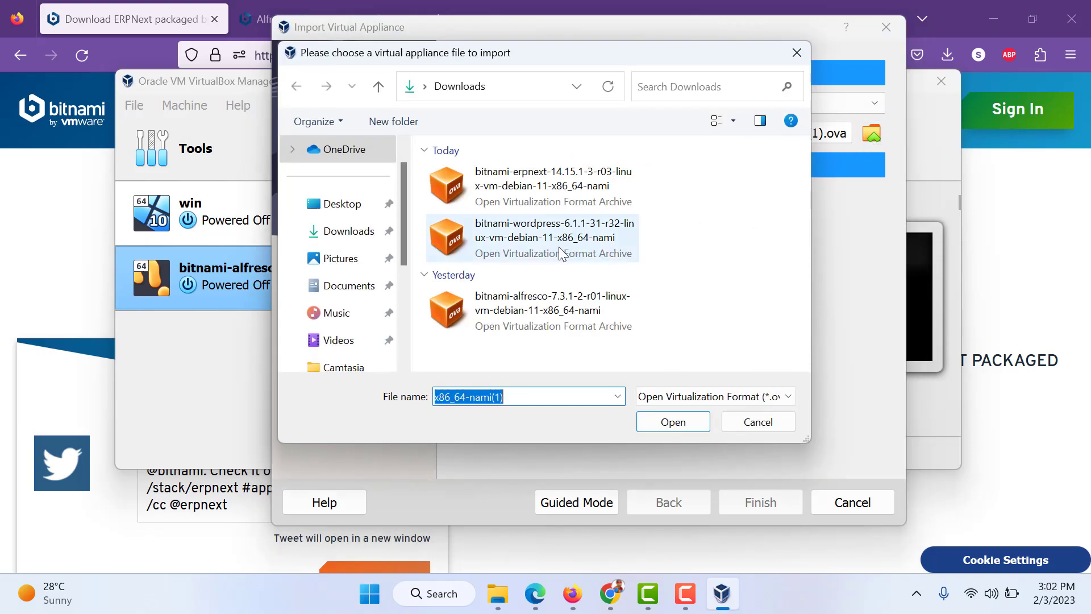
pyautogui.click(672, 420)
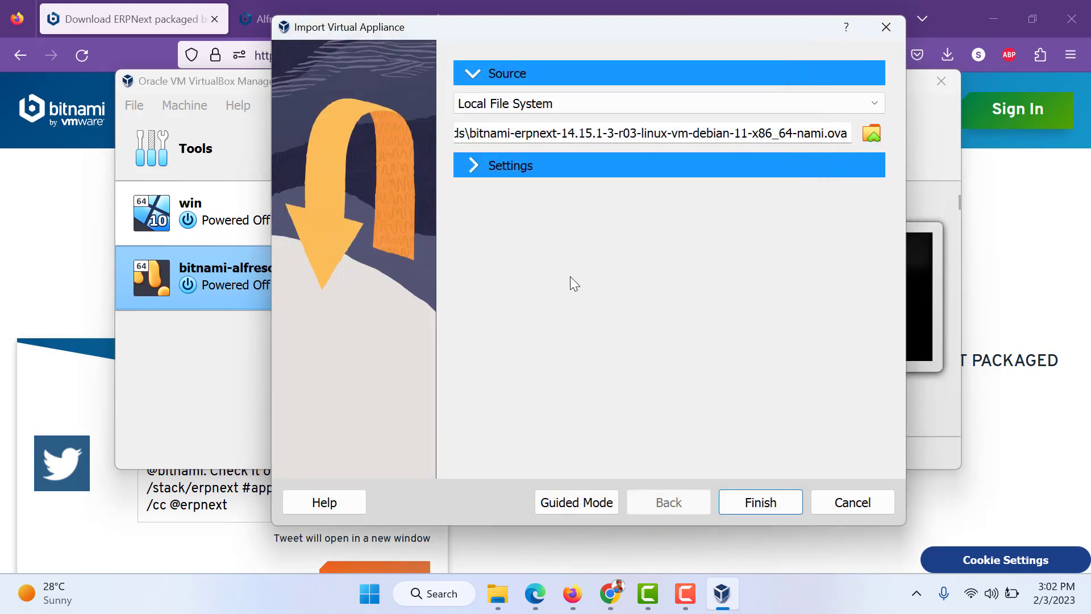
# Finish importing the ERPNext appliance and start the bitnami-alfresco machine to its Debian boot menu
pyautogui.click(760, 501)
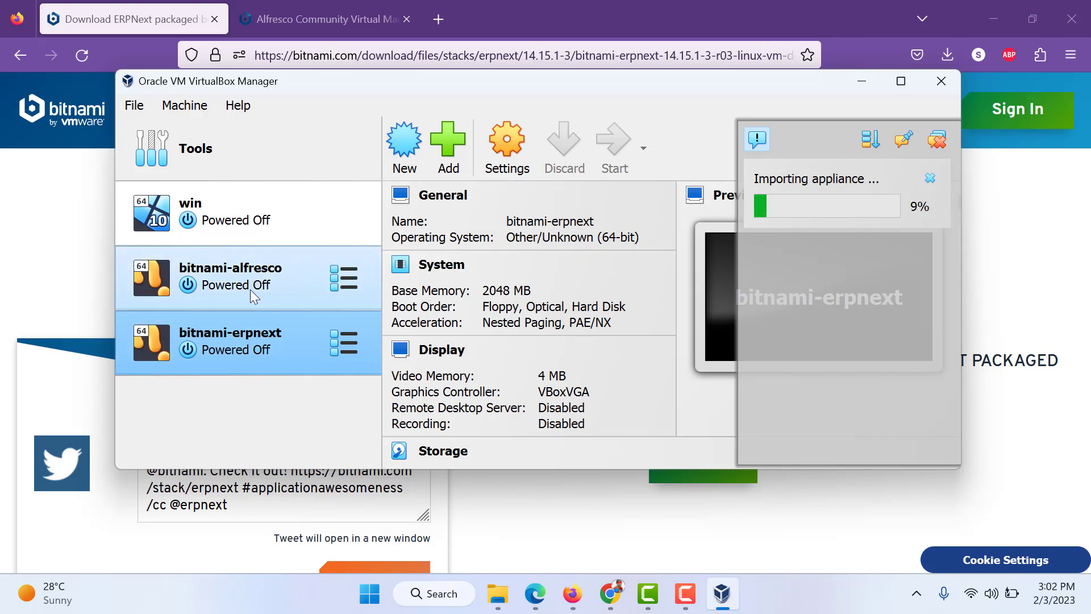
pyautogui.moveTo(252, 296)
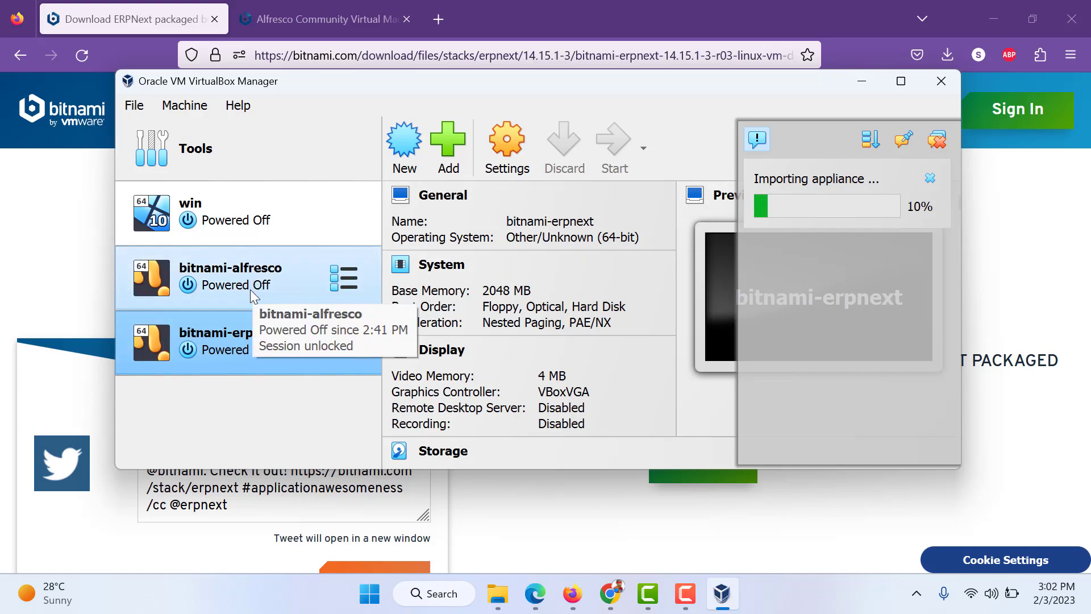
pyautogui.click(230, 276)
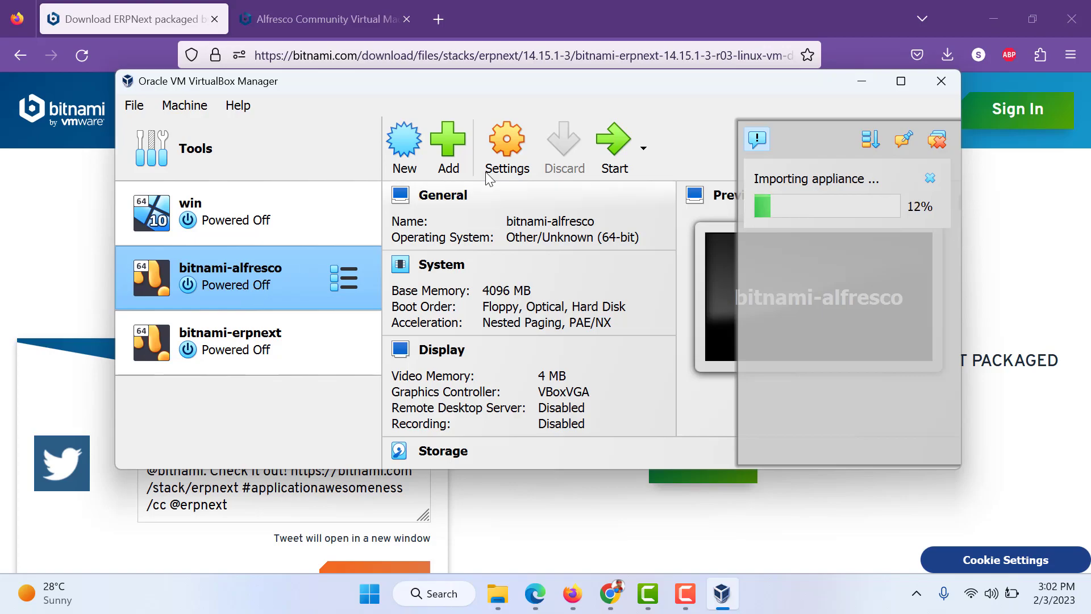
pyautogui.click(613, 143)
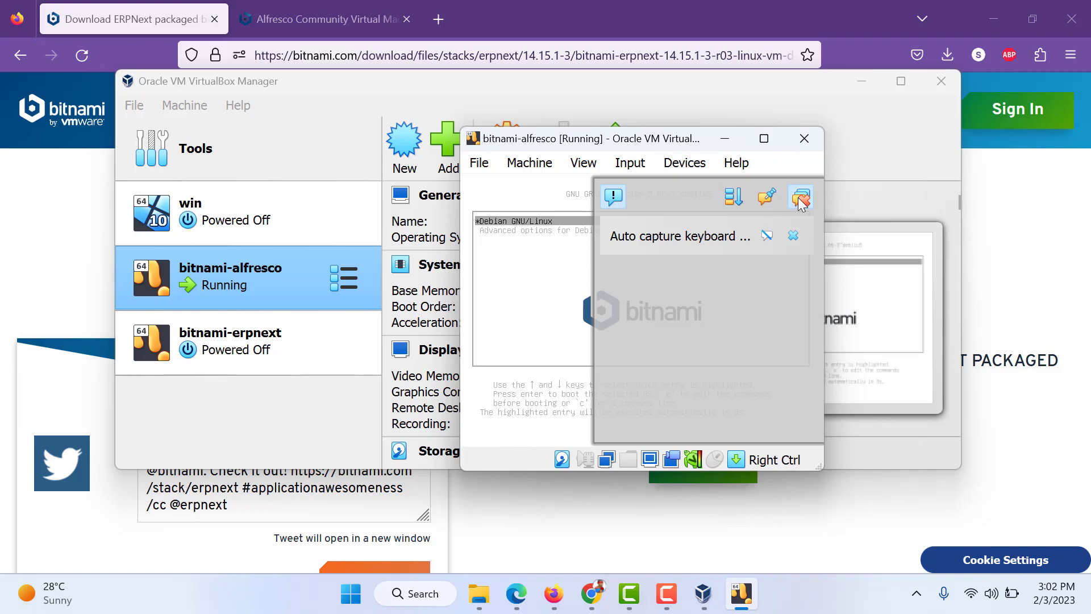
# Close the kernel-panicked bitnami-alfresco window, choosing 'Power off the machine'
pyautogui.click(792, 235)
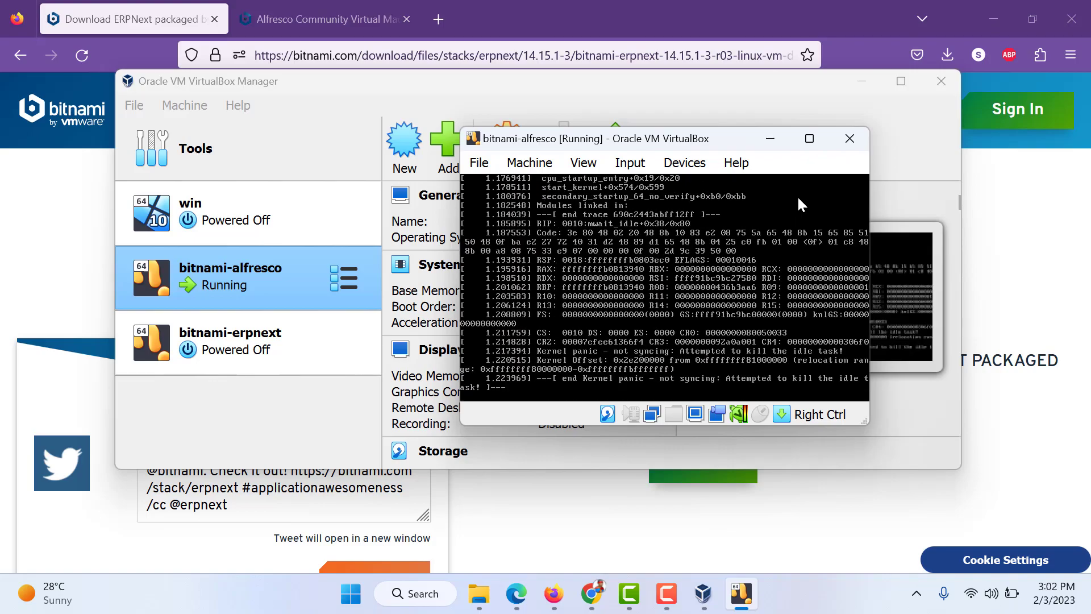
pyautogui.moveTo(615, 396)
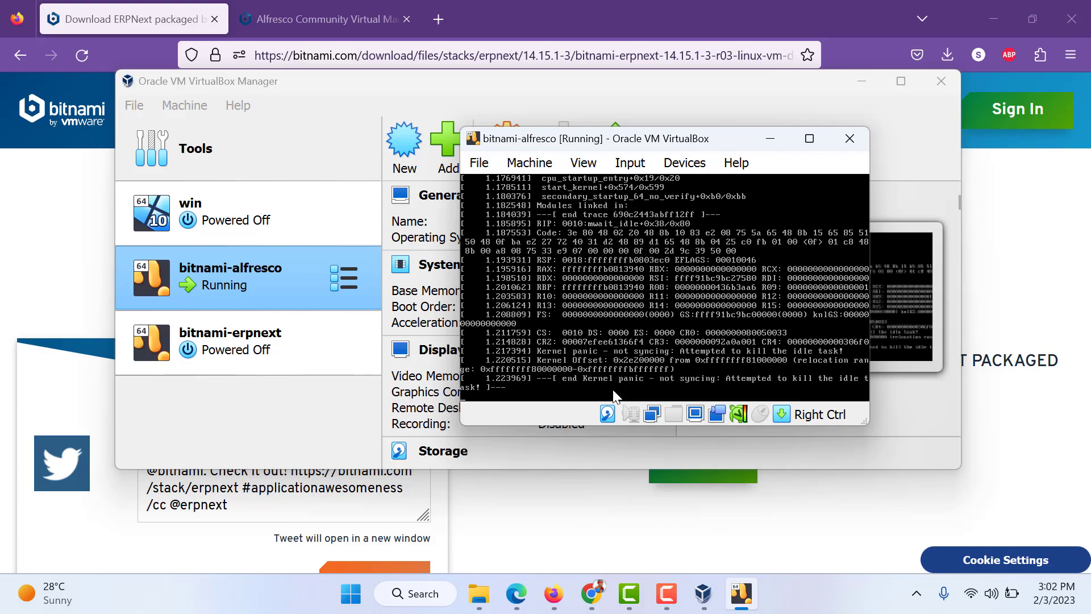
pyautogui.moveTo(790, 400)
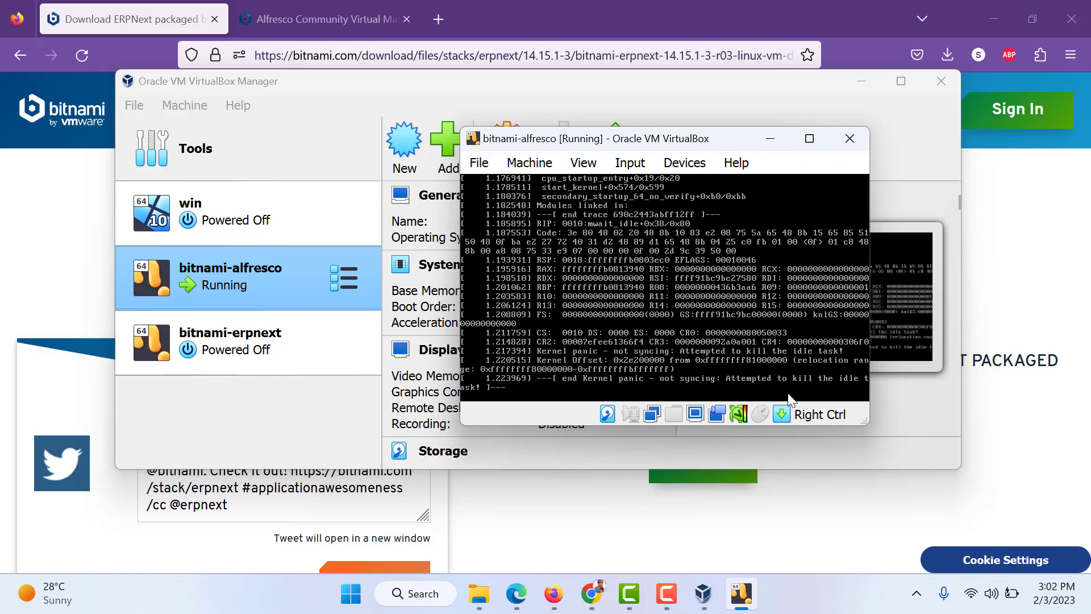
pyautogui.moveTo(828, 396)
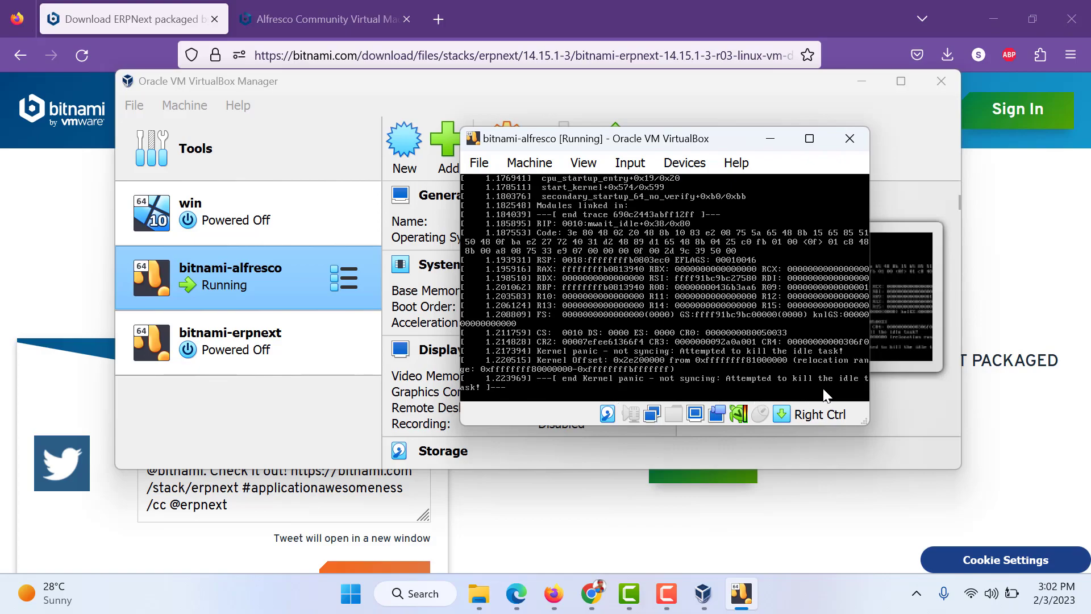
pyautogui.moveTo(850, 138)
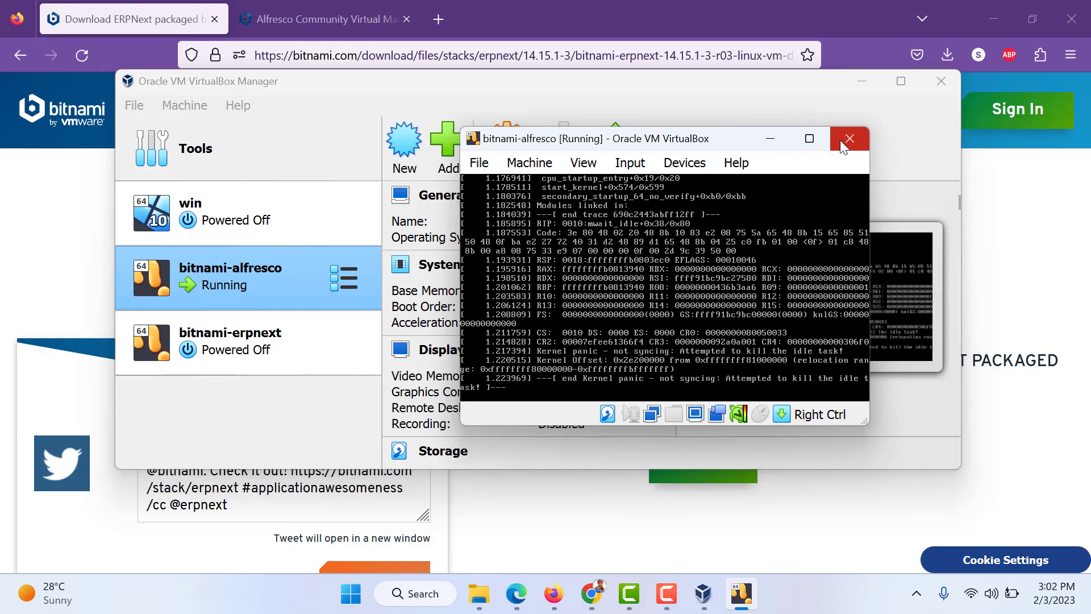
pyautogui.click(849, 138)
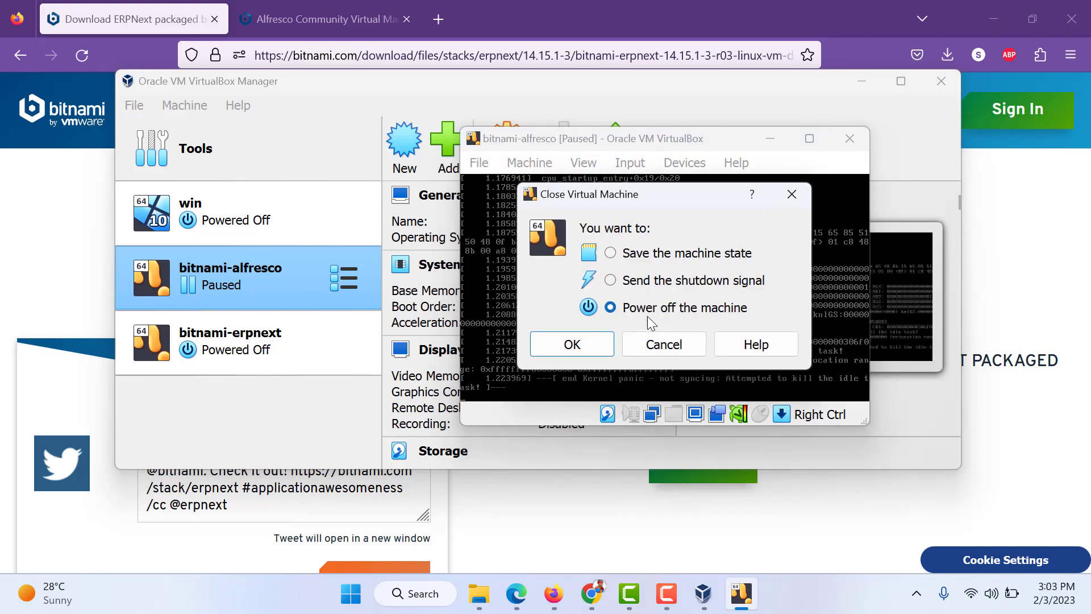
pyautogui.click(571, 344)
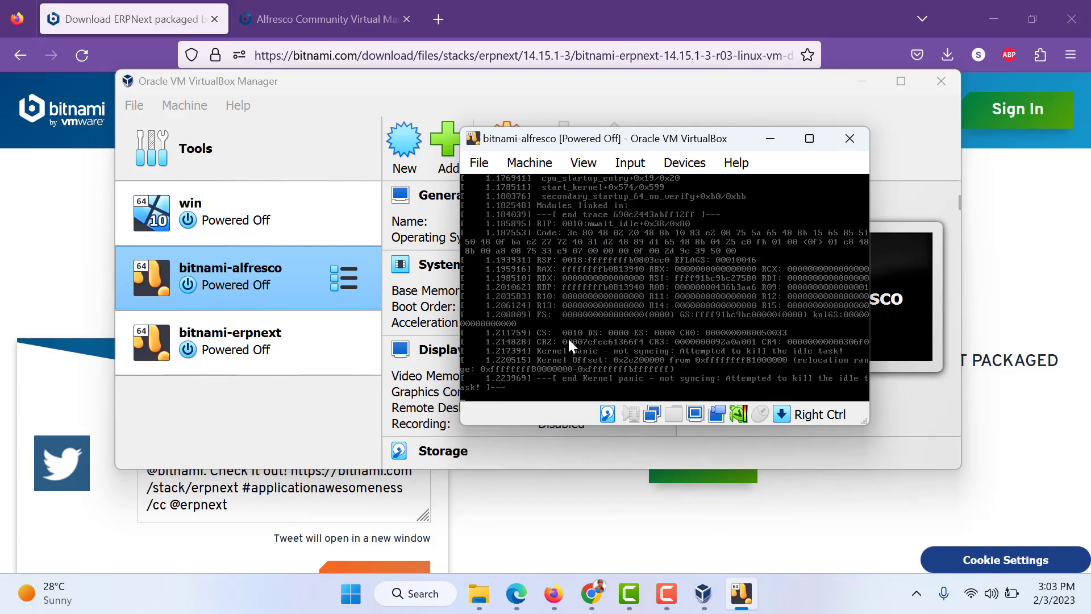
pyautogui.click(849, 139)
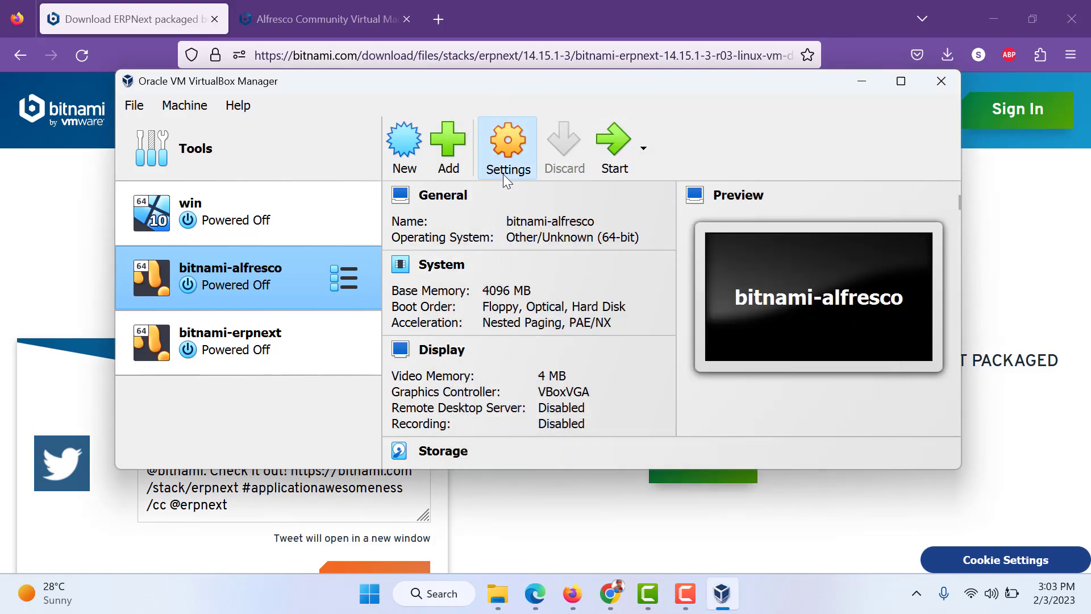
# Set bitnami-alfresco to 4864 MB base memory and 3 processors in Settings > System and save
pyautogui.click(507, 143)
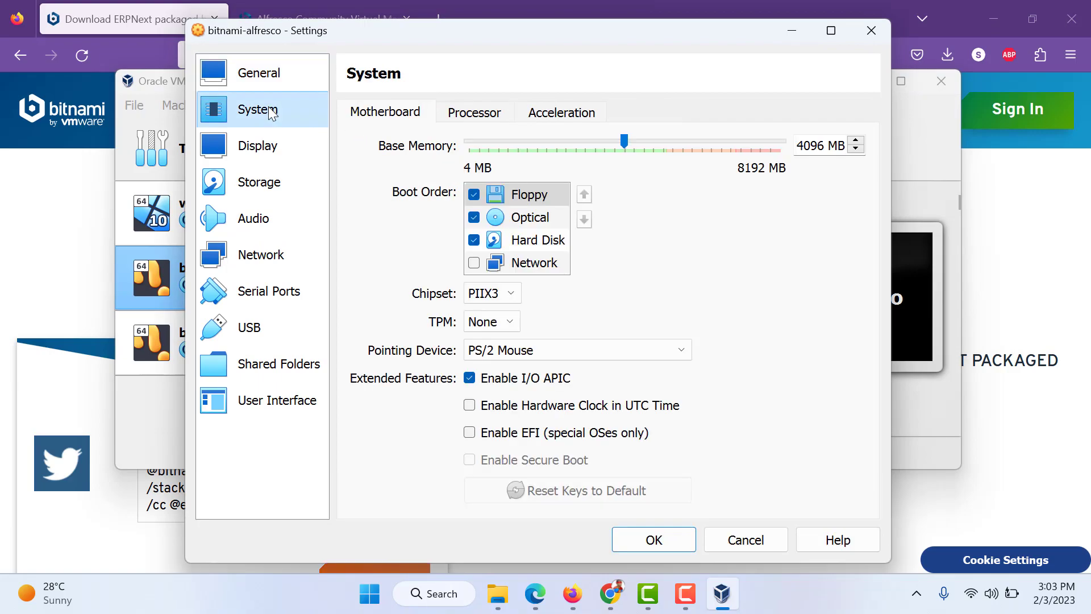
pyautogui.moveTo(463, 124)
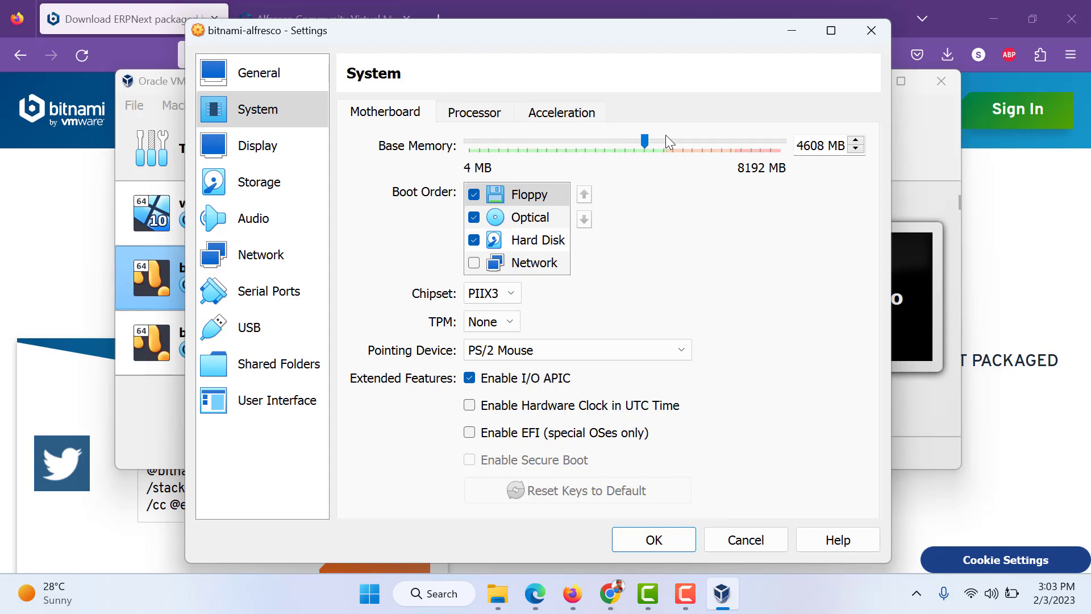
pyautogui.click(475, 112)
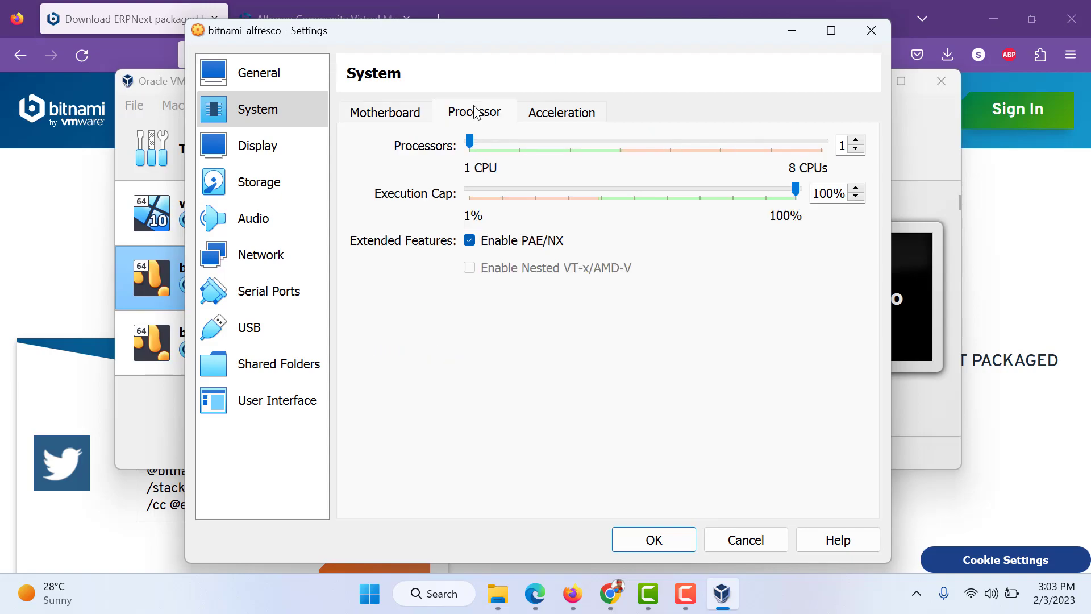
pyautogui.moveTo(552, 145)
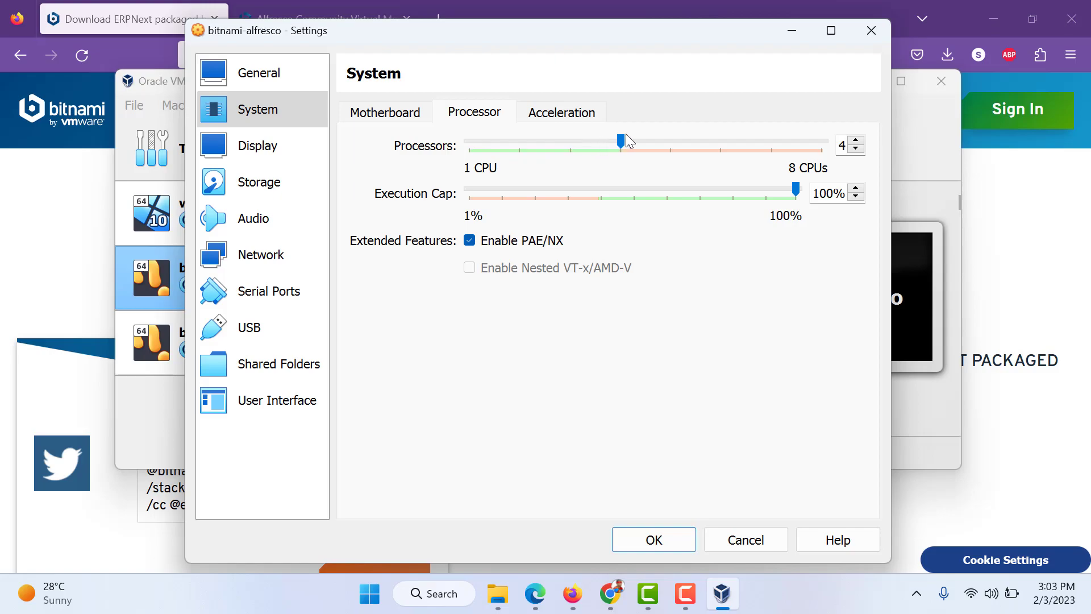
pyautogui.moveTo(571, 151)
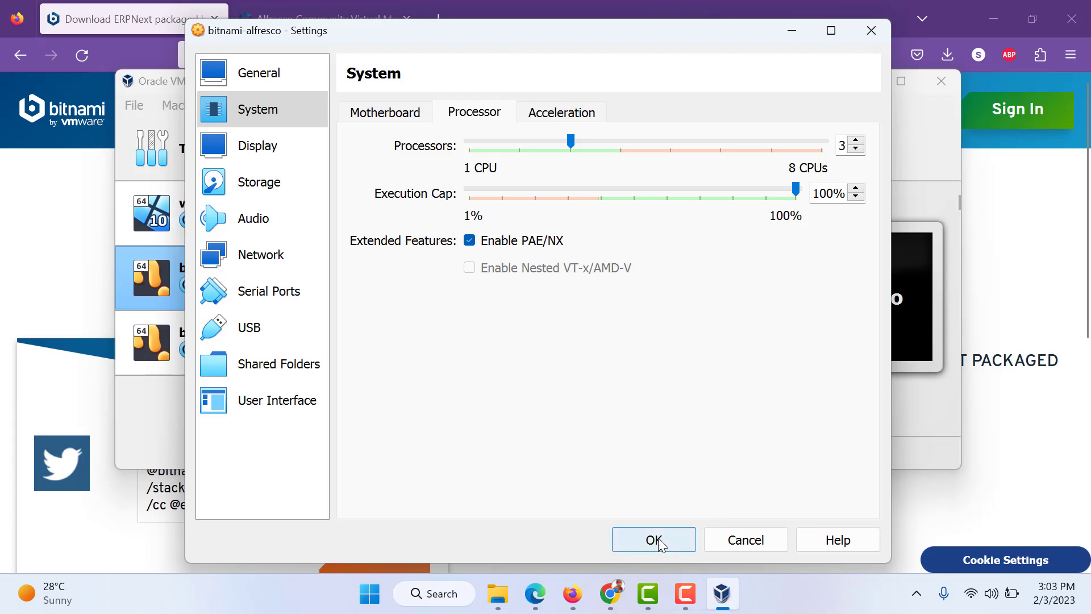
pyautogui.click(653, 539)
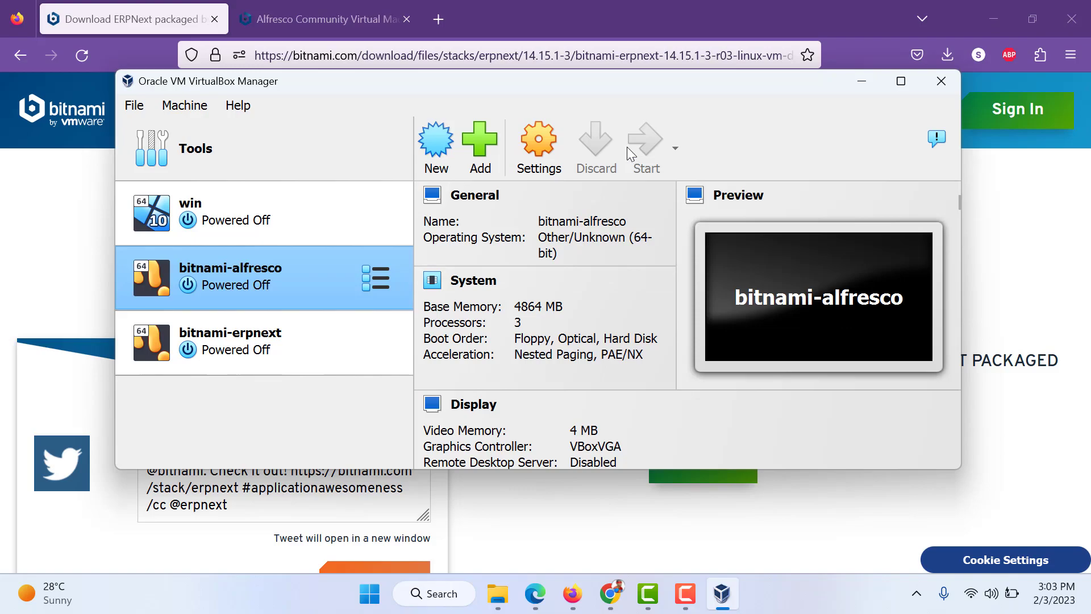
# Start bitnami-alfresco and let it boot to the Debian login prompt
pyautogui.click(644, 146)
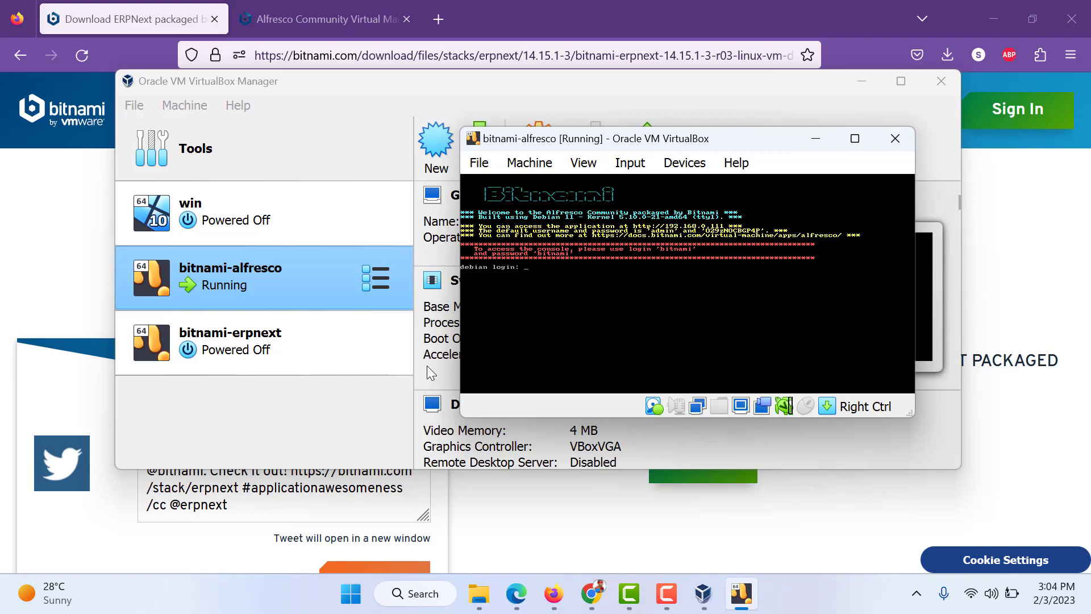
# Log in to the VM console as the bitnami user to reach the shell prompt
pyautogui.write('bitnam')
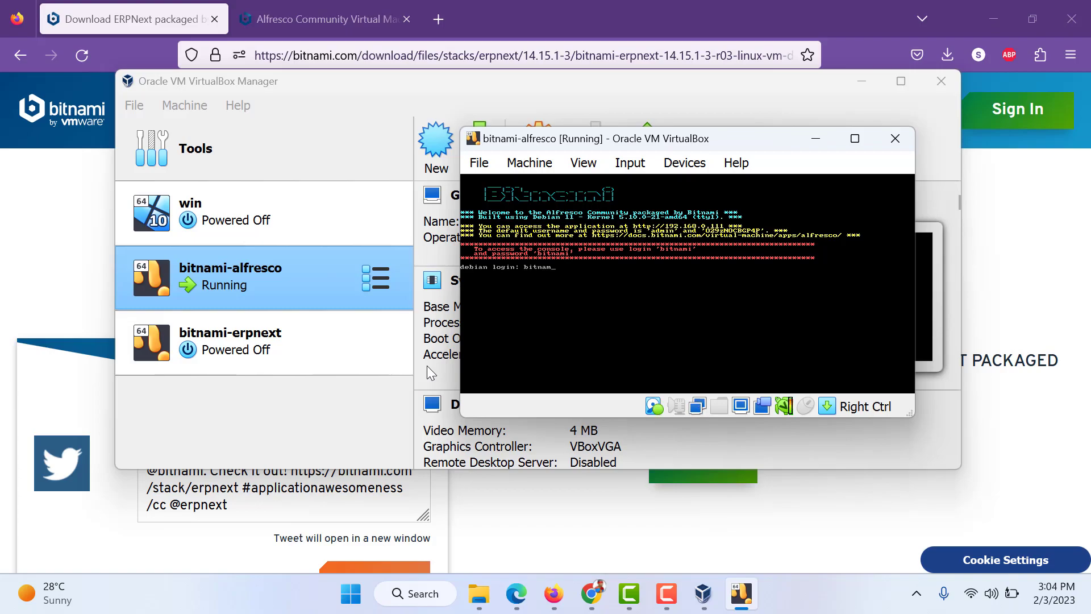
pyautogui.press('Return')
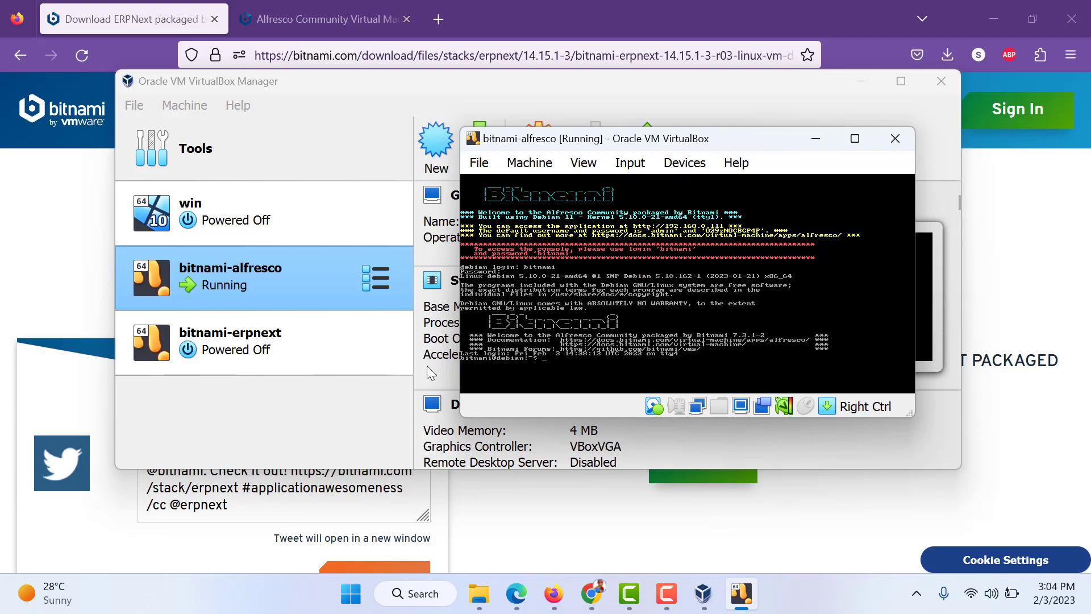
pyautogui.moveTo(658, 249)
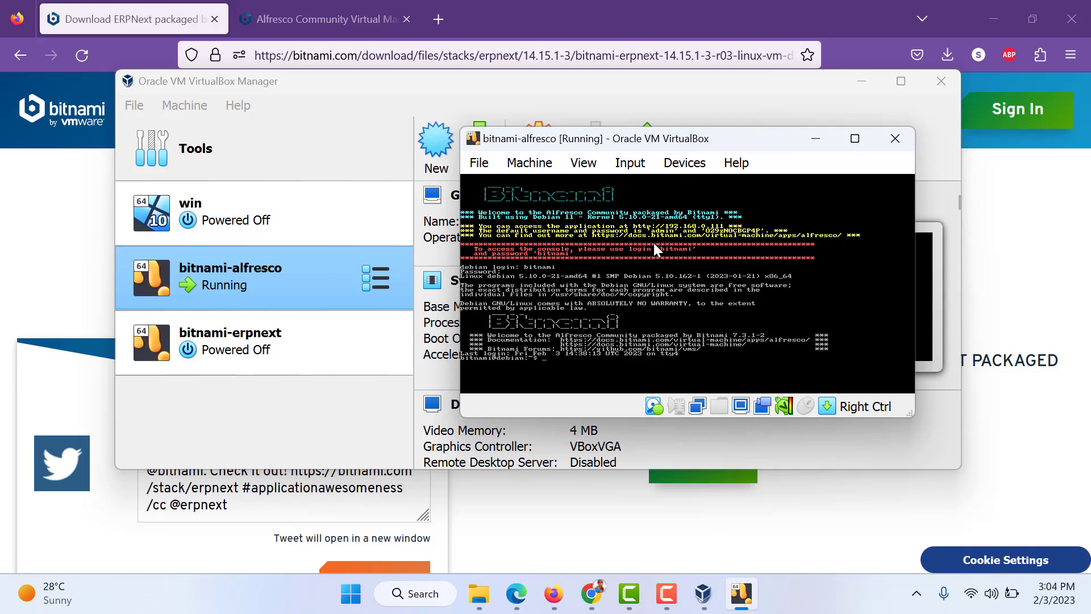
pyautogui.moveTo(687, 229)
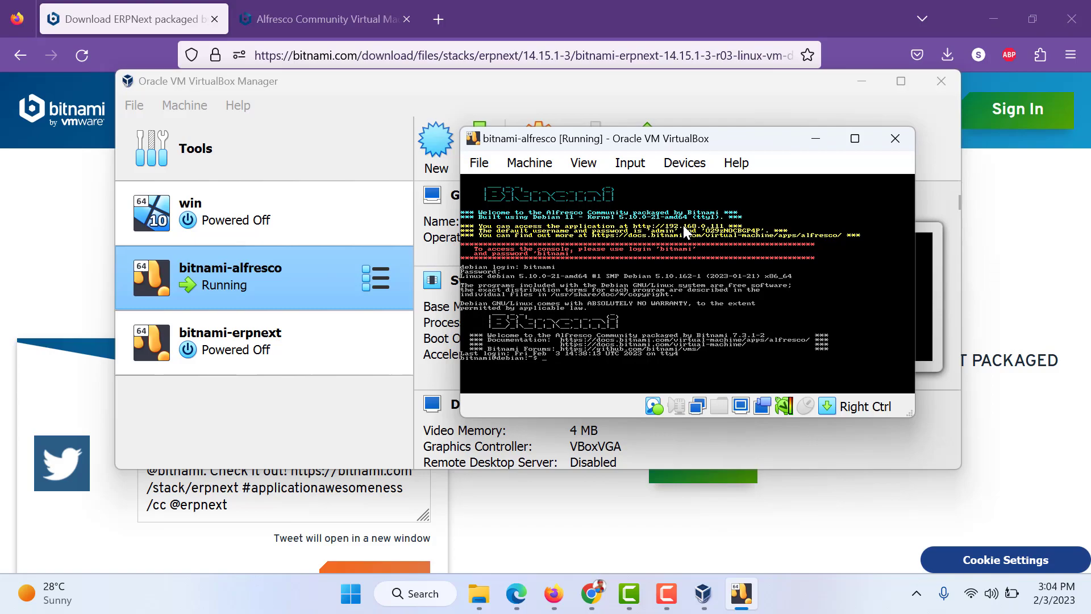
pyautogui.moveTo(685, 202)
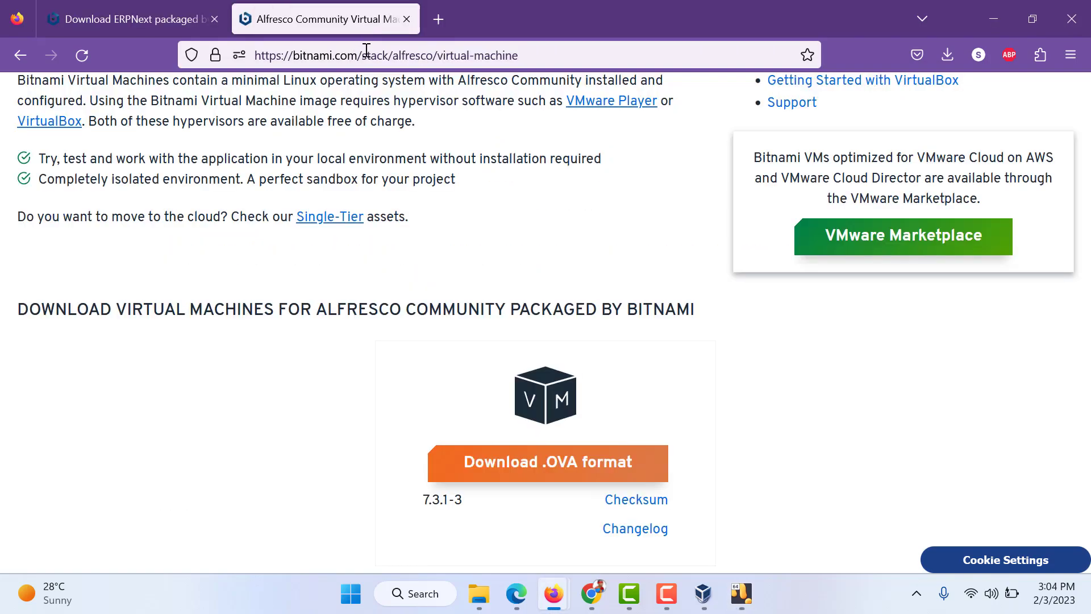
# Load the VM's IP address in Firefox's Alfresco tab and return to the VM window
pyautogui.write('192.168.0.104')
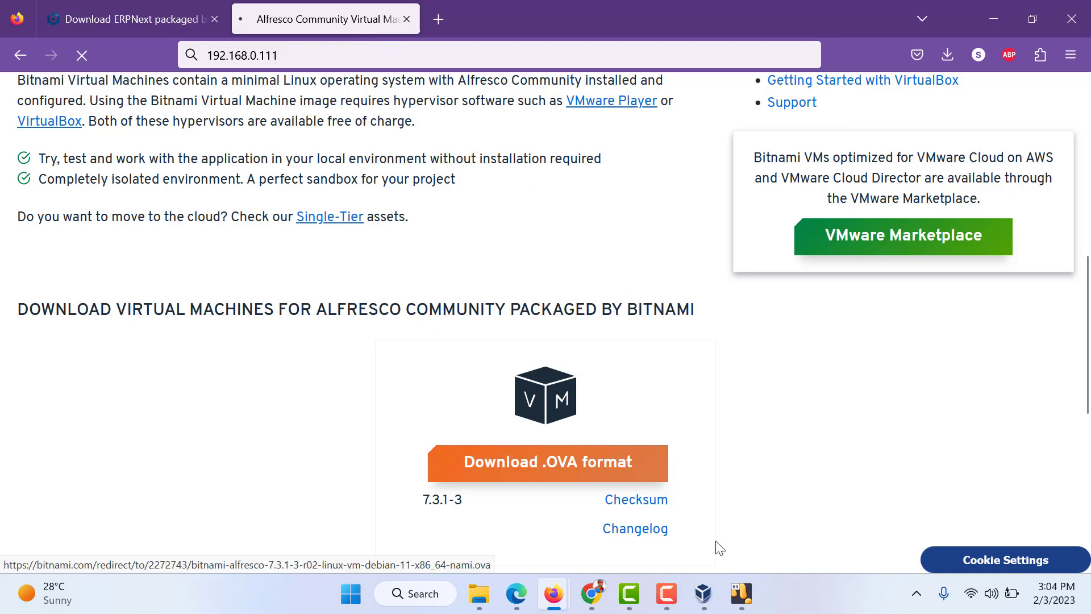
pyautogui.click(741, 594)
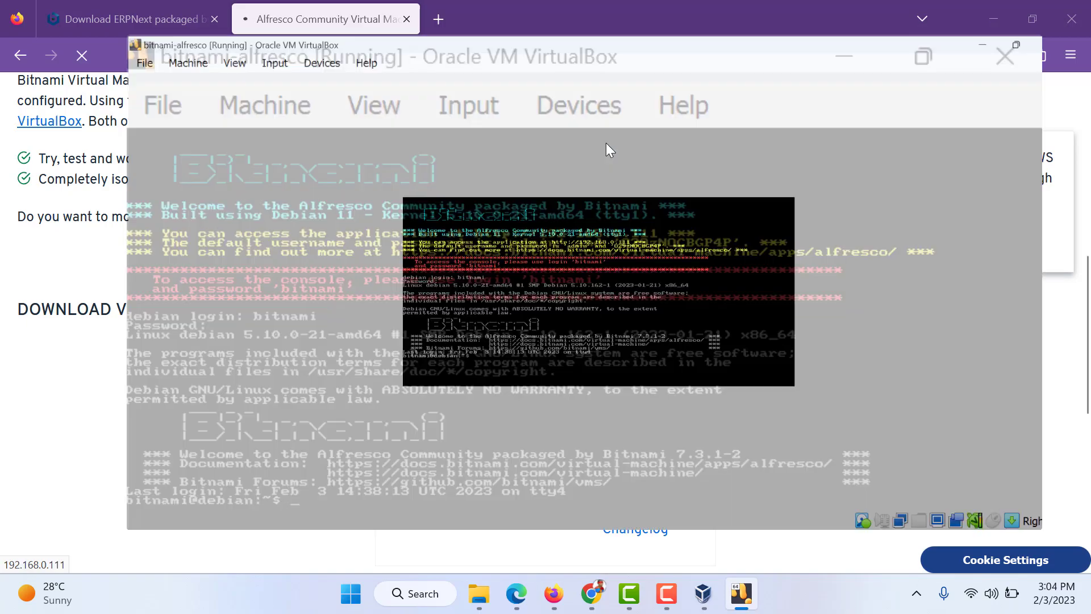
# Run 'sudo ifconfig' in the maximized VM console to confirm the 192.168.0.111 address, then reveal the desktop
pyautogui.click(122, 31)
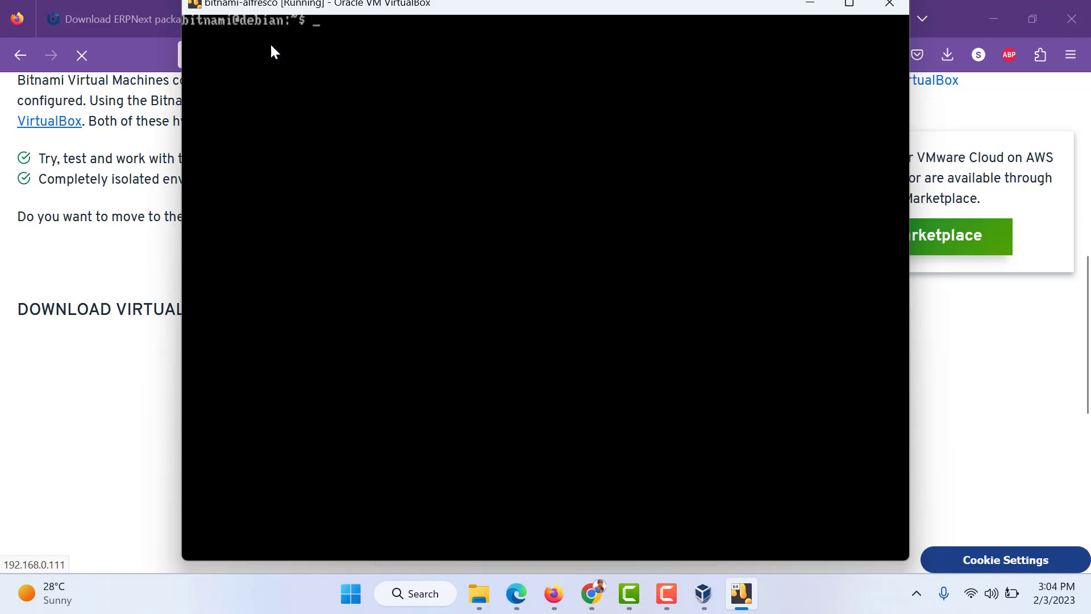
pyautogui.write('sudo ifconfig')
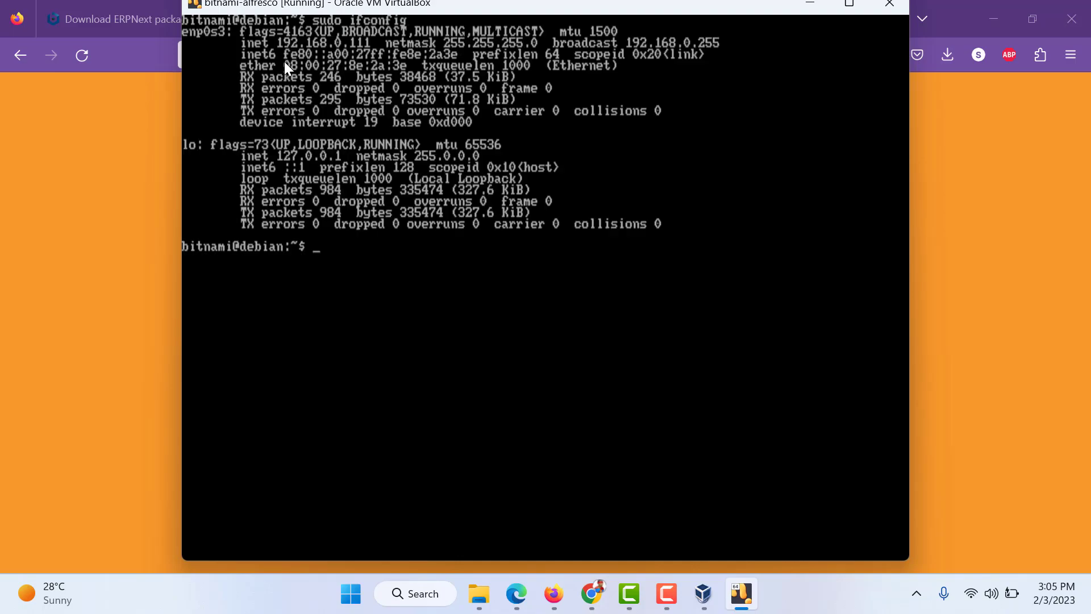
pyautogui.moveTo(250, 46)
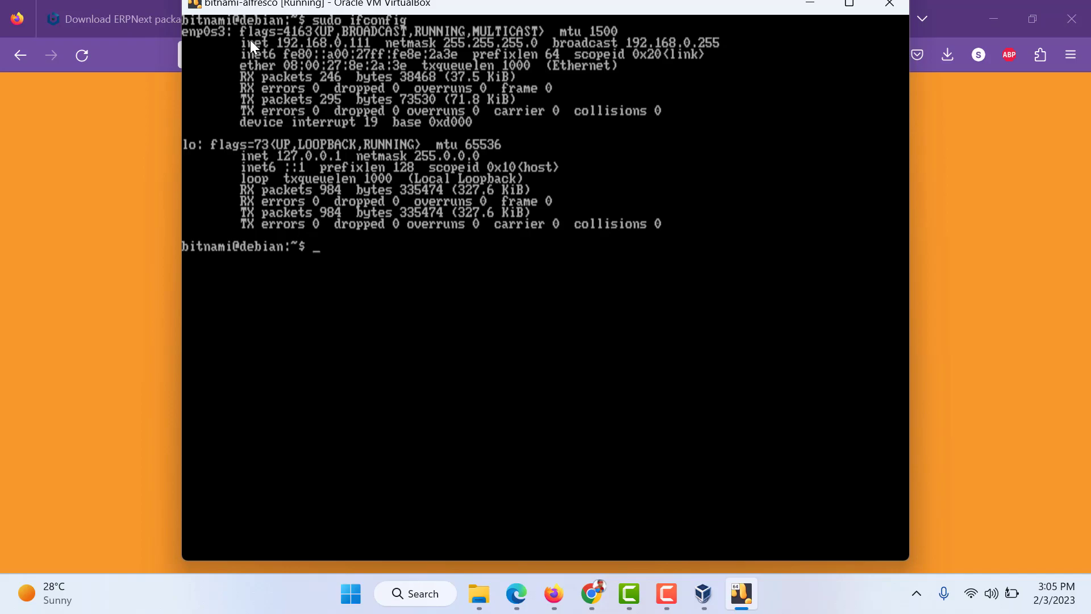
pyautogui.moveTo(396, 43)
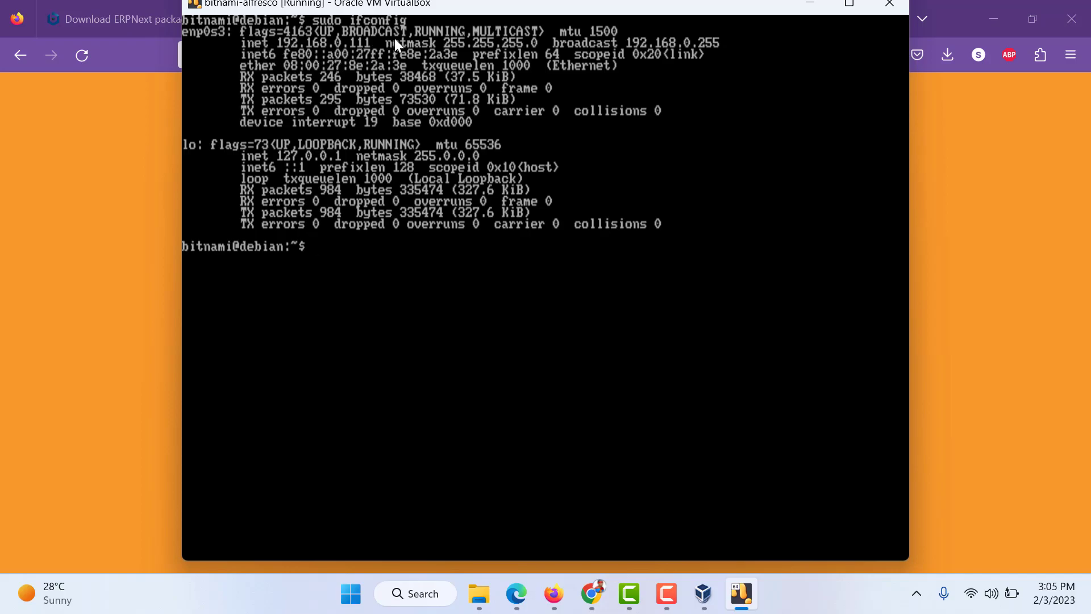
pyautogui.moveTo(327, 59)
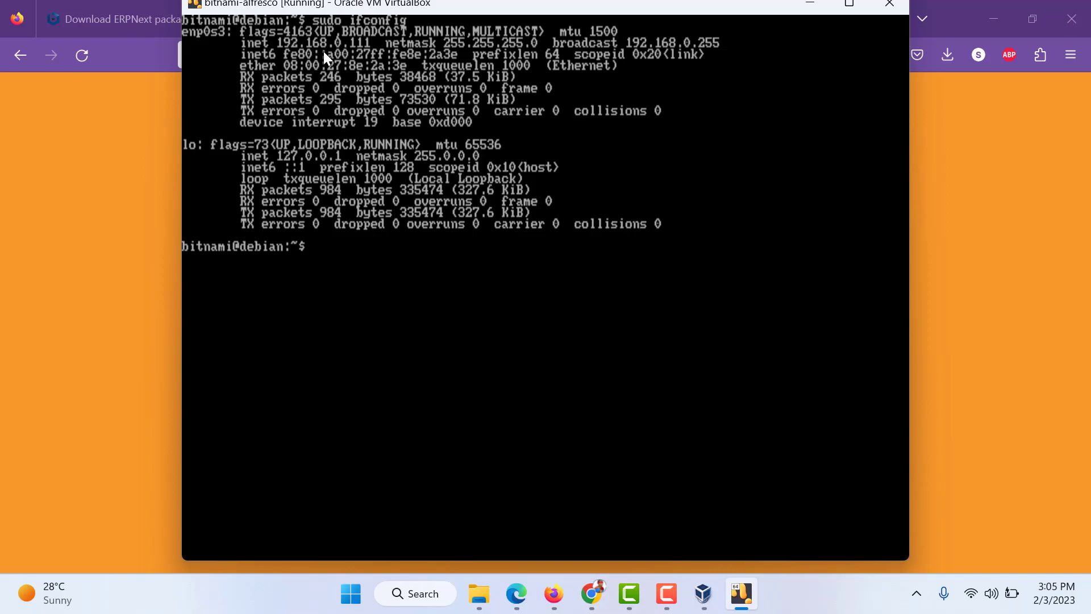
pyautogui.moveTo(324, 56)
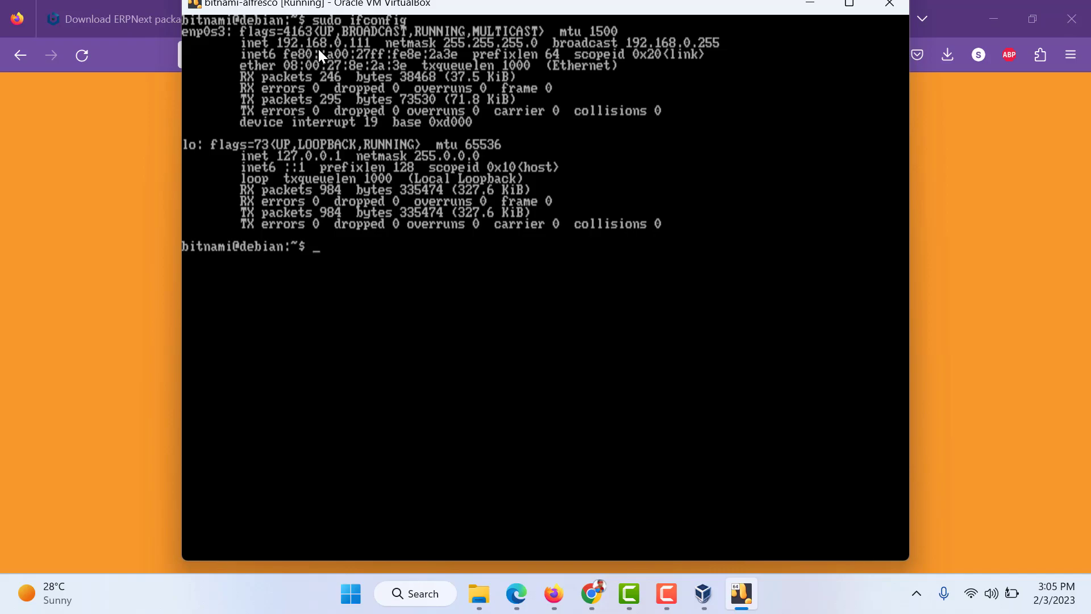
pyautogui.moveTo(137, 173)
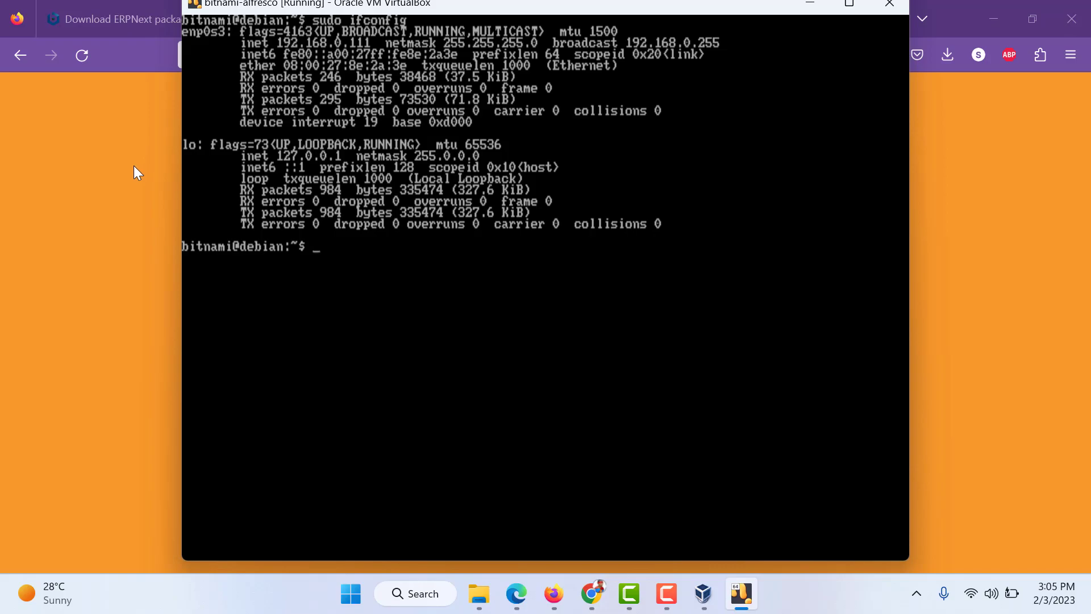
pyautogui.click(552, 593)
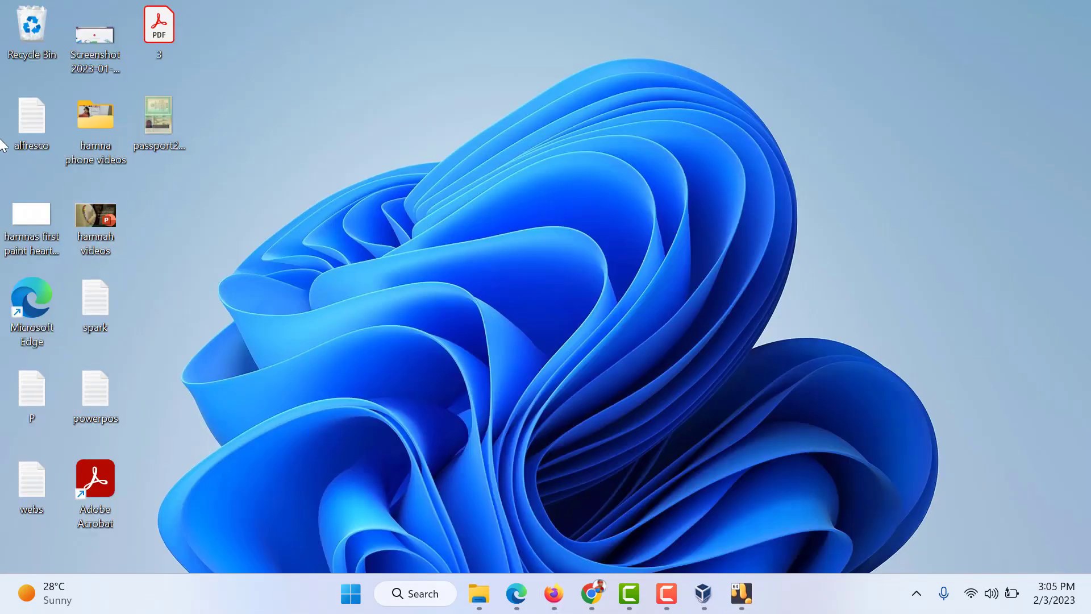
# Copy the admin password from the alfresco notes and set Notepad aside
pyautogui.doubleClick(31, 117)
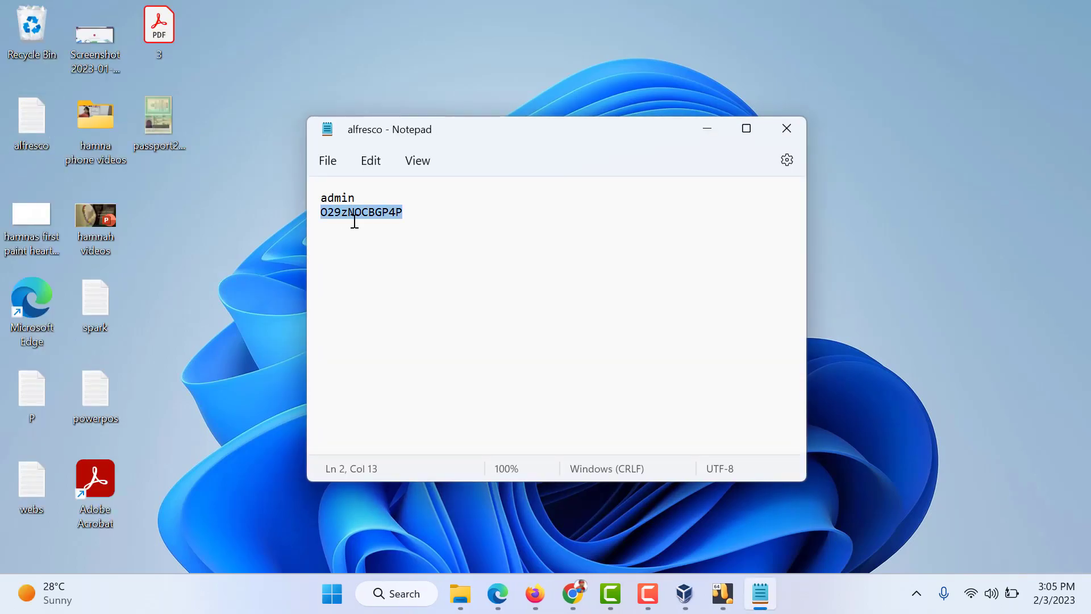
pyautogui.click(786, 128)
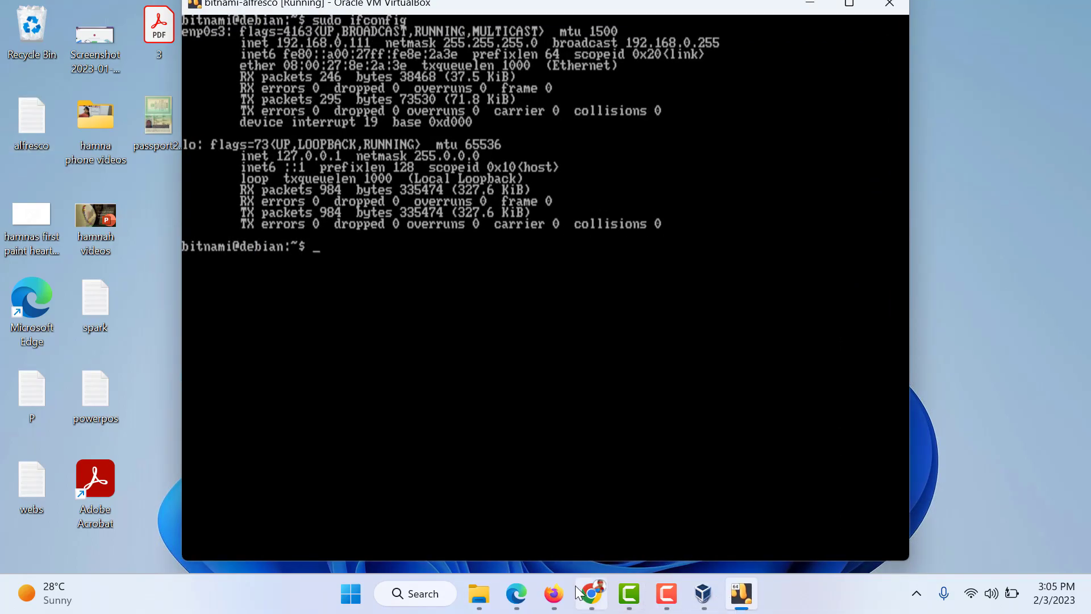
# Attempt the admin sign-in with the pasted password, declining Firefox's save-login prompt; authentication fails
pyautogui.click(552, 595)
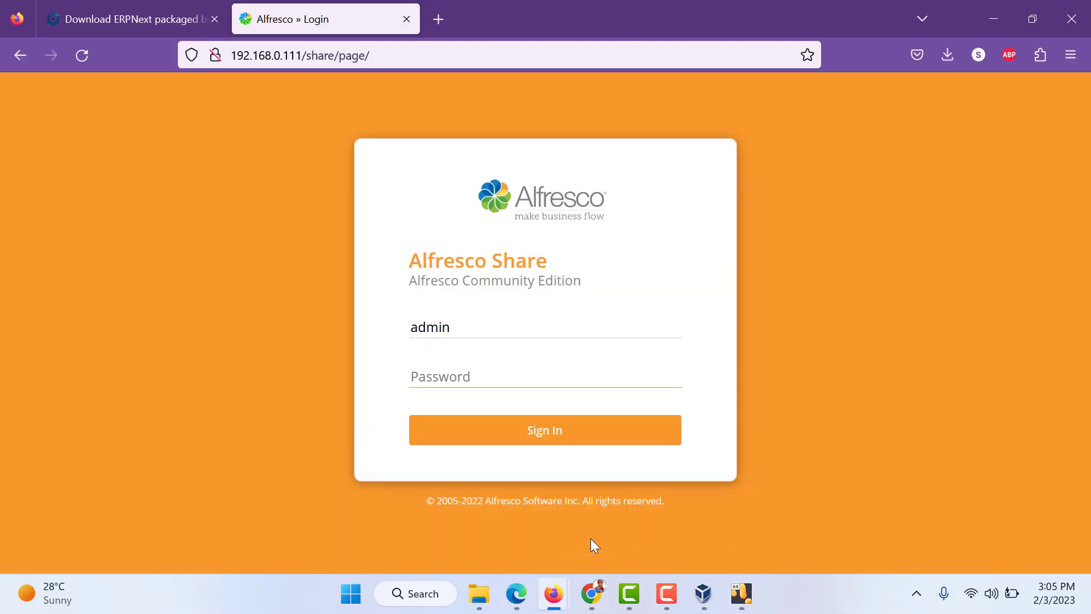
pyautogui.click(544, 429)
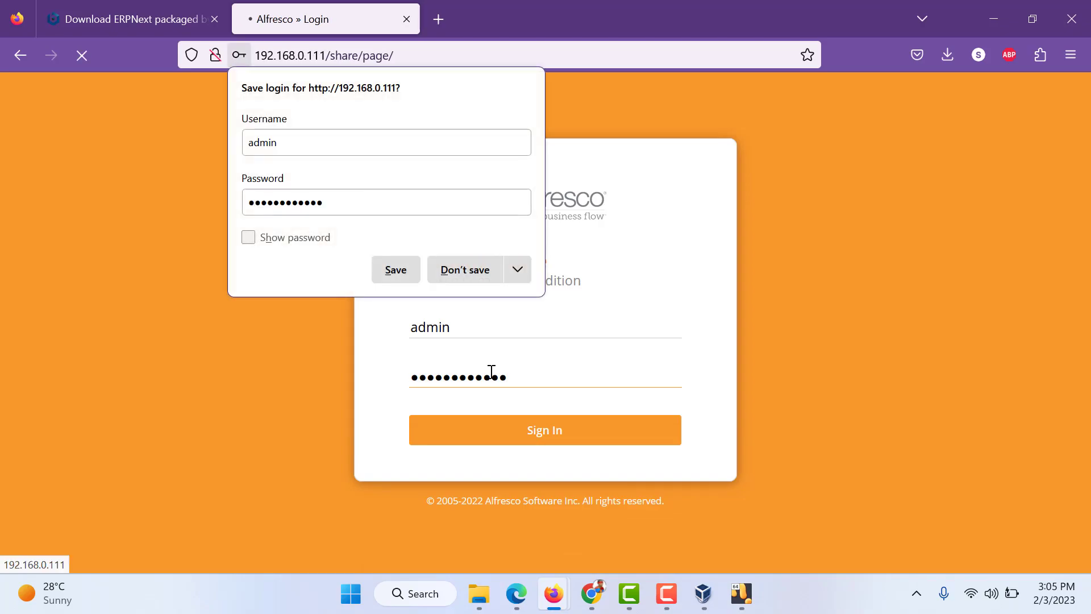
pyautogui.click(545, 430)
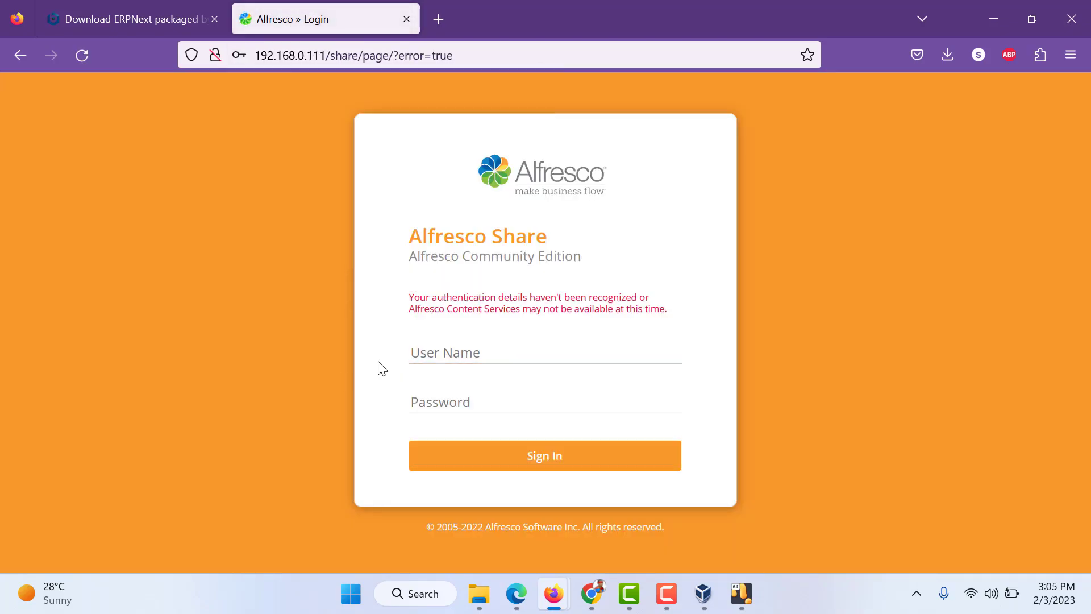
pyautogui.write('admin')
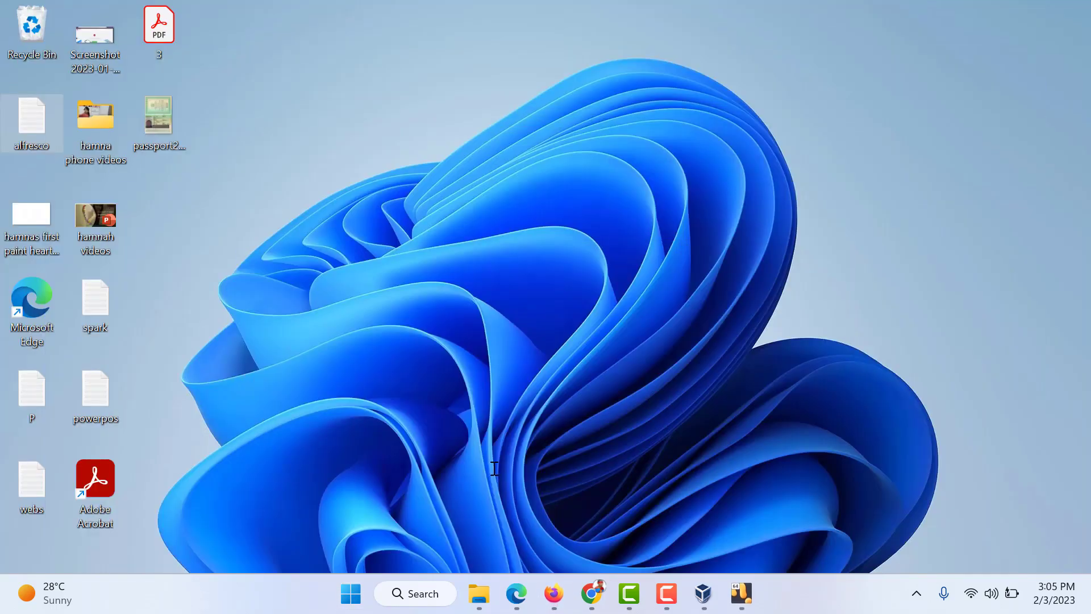
# Reopen the alfresco notes from the desktop to copy the admin password again
pyautogui.doubleClick(30, 124)
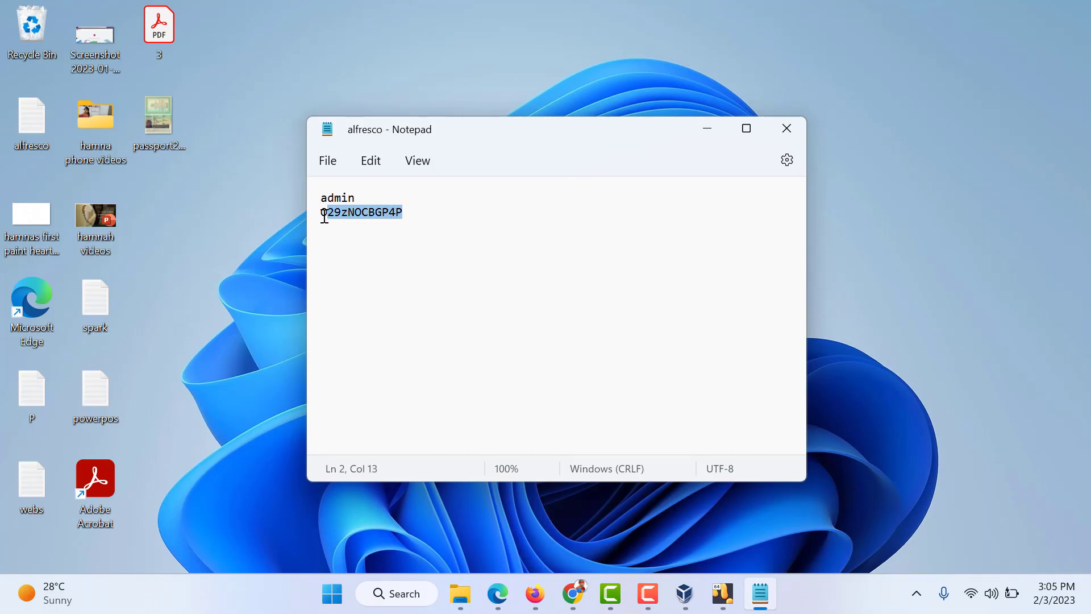
pyautogui.moveTo(759, 593)
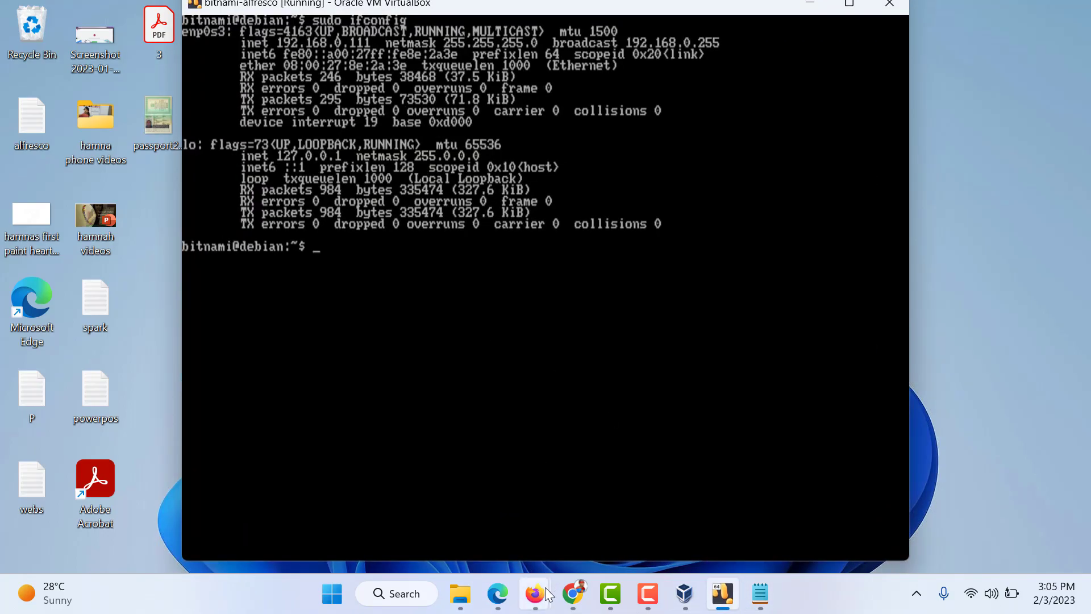
pyautogui.click(534, 594)
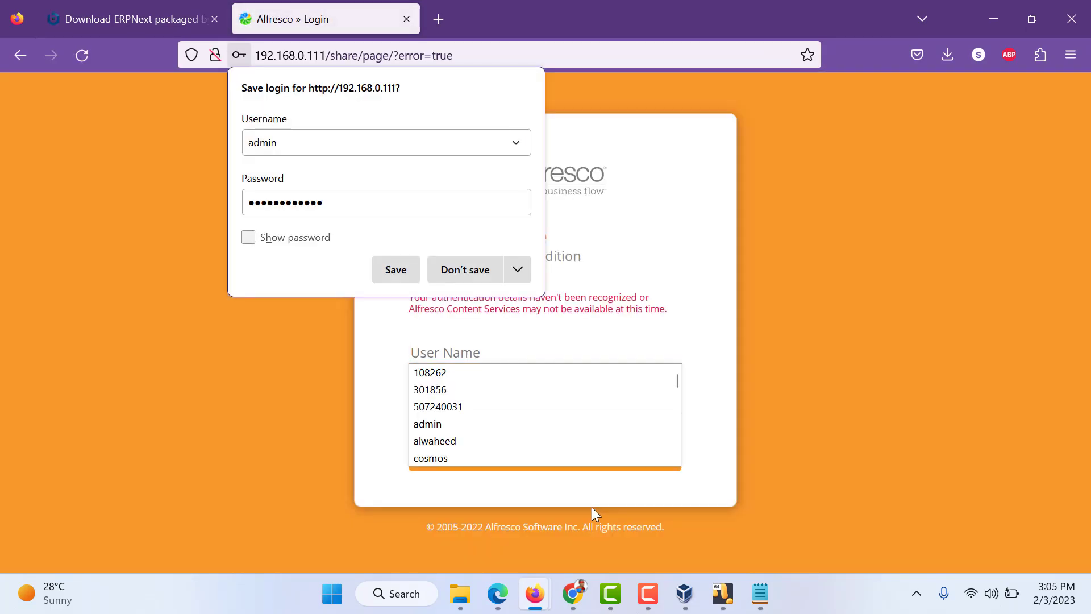
pyautogui.click(464, 270)
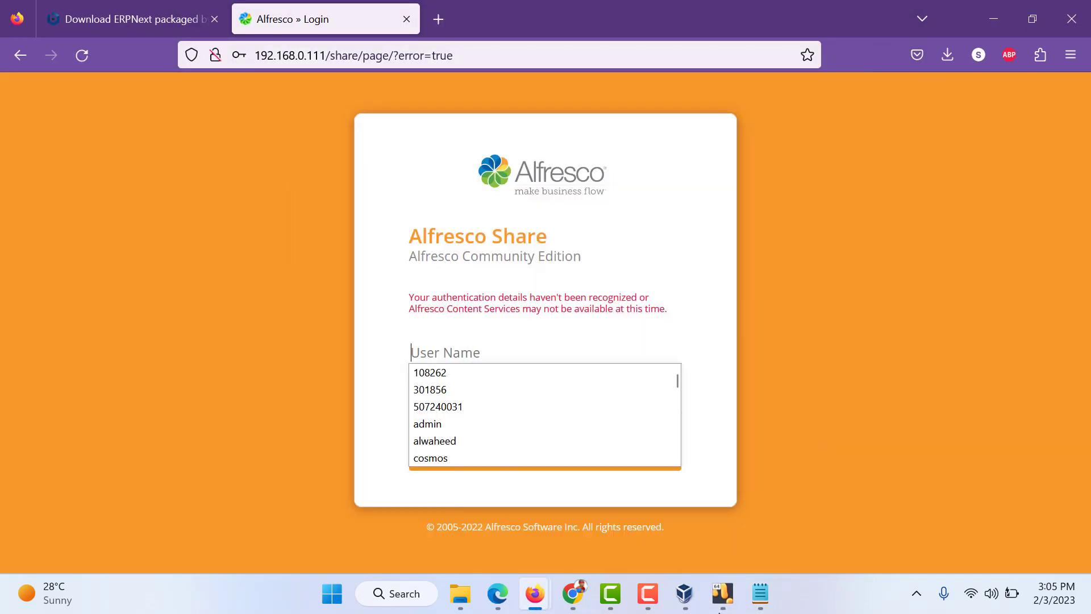
pyautogui.click(722, 593)
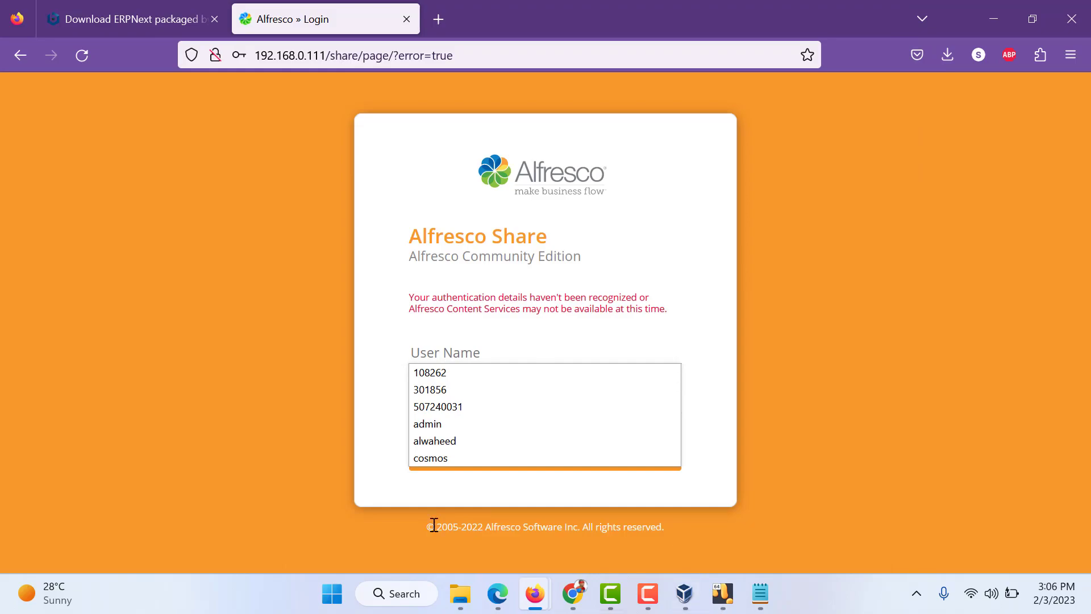
pyautogui.click(233, 476)
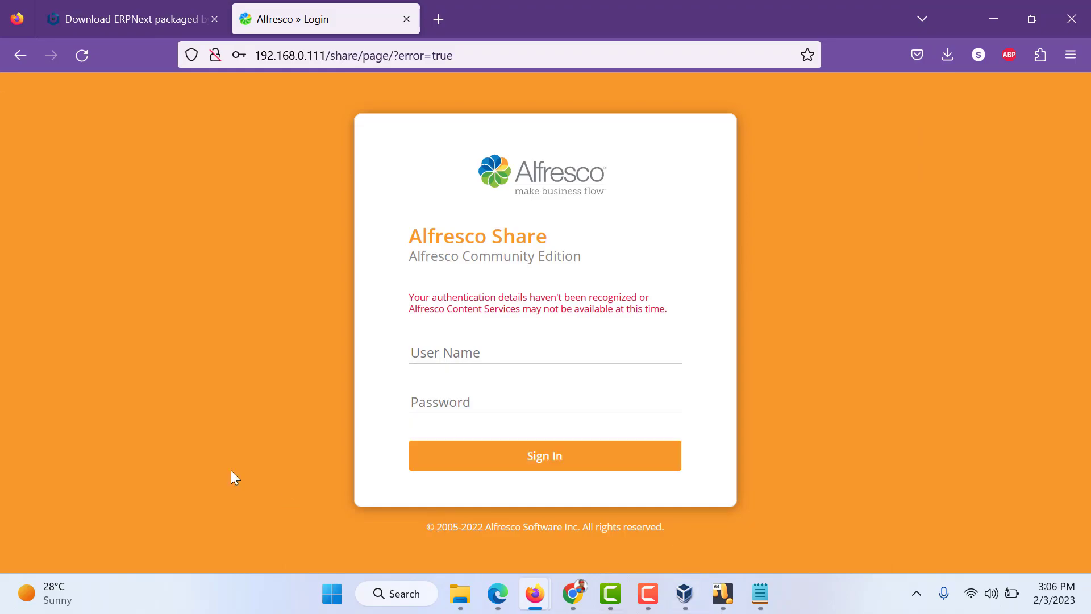
pyautogui.moveTo(722, 411)
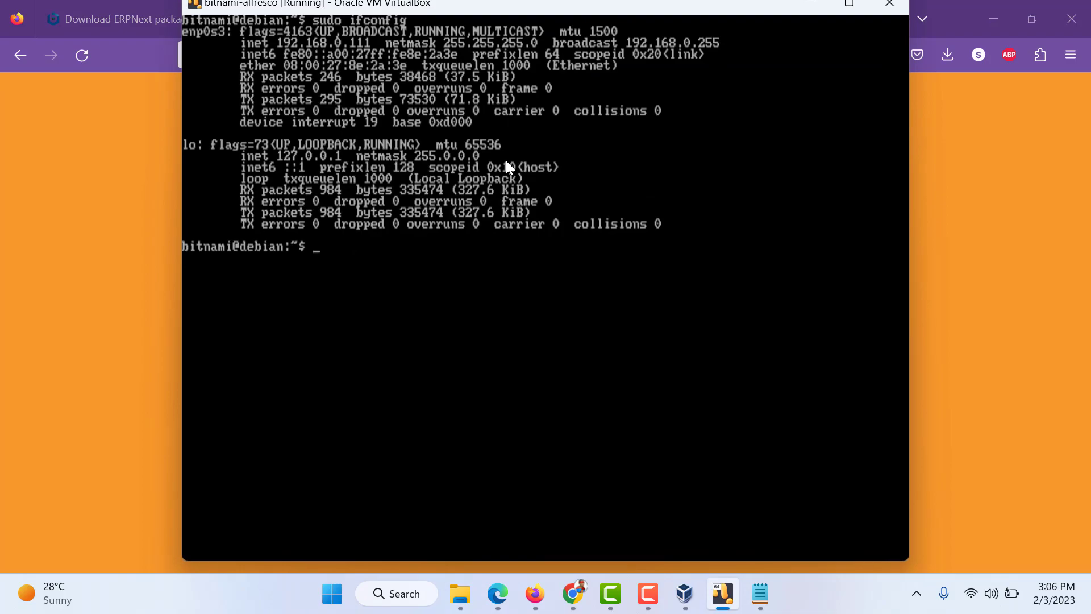
pyautogui.moveTo(378, 282)
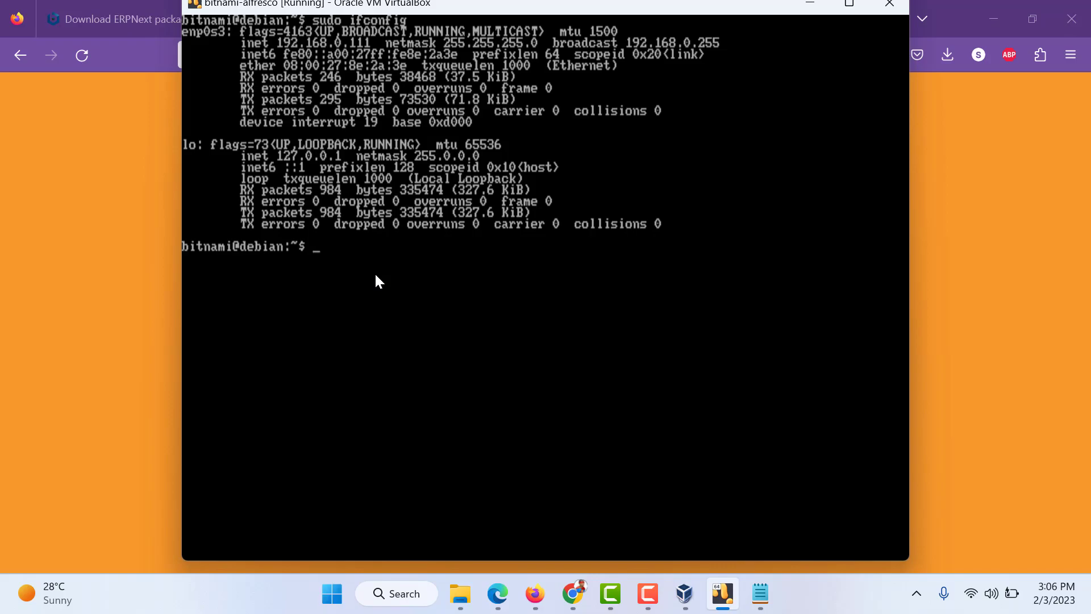
# Run 'sudo cat /home/bitnami/bitnami_credentials' to print the default admin username and password
pyautogui.write('sudo c')
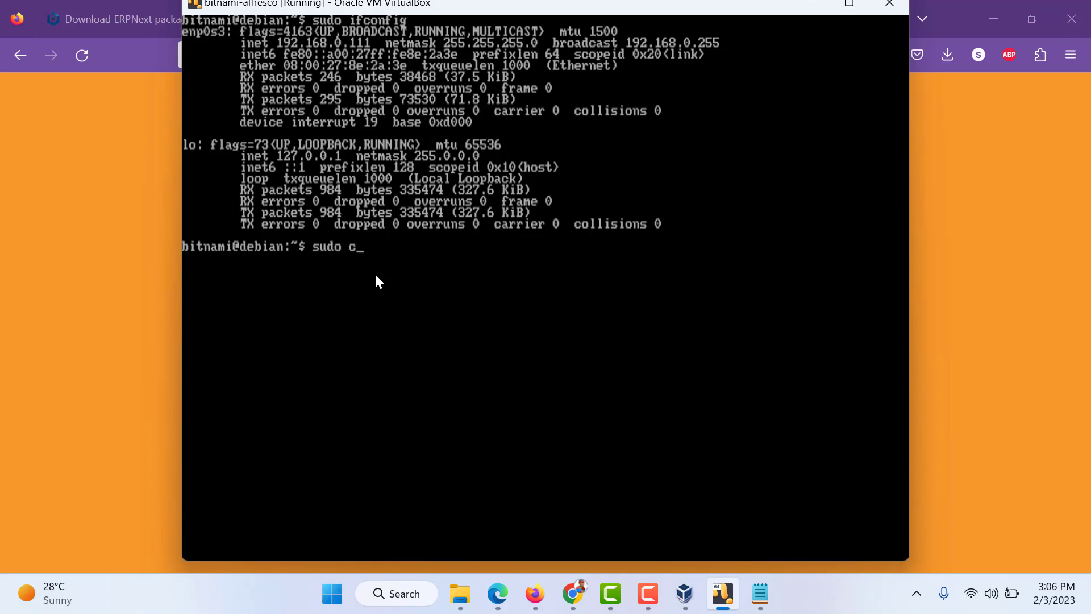
pyautogui.write('at /home')
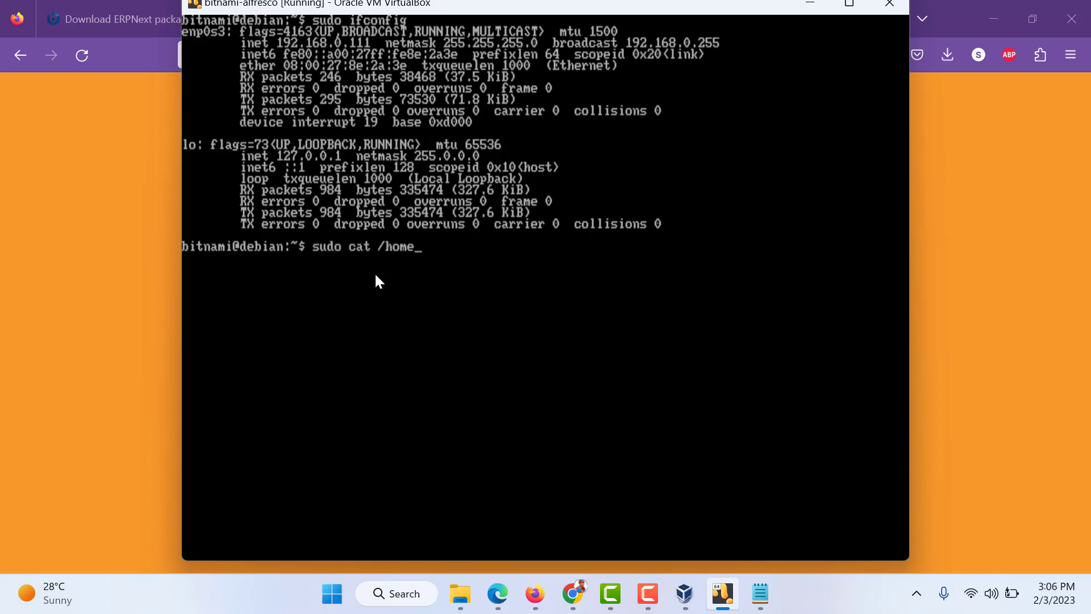
pyautogui.write('/bitnami')
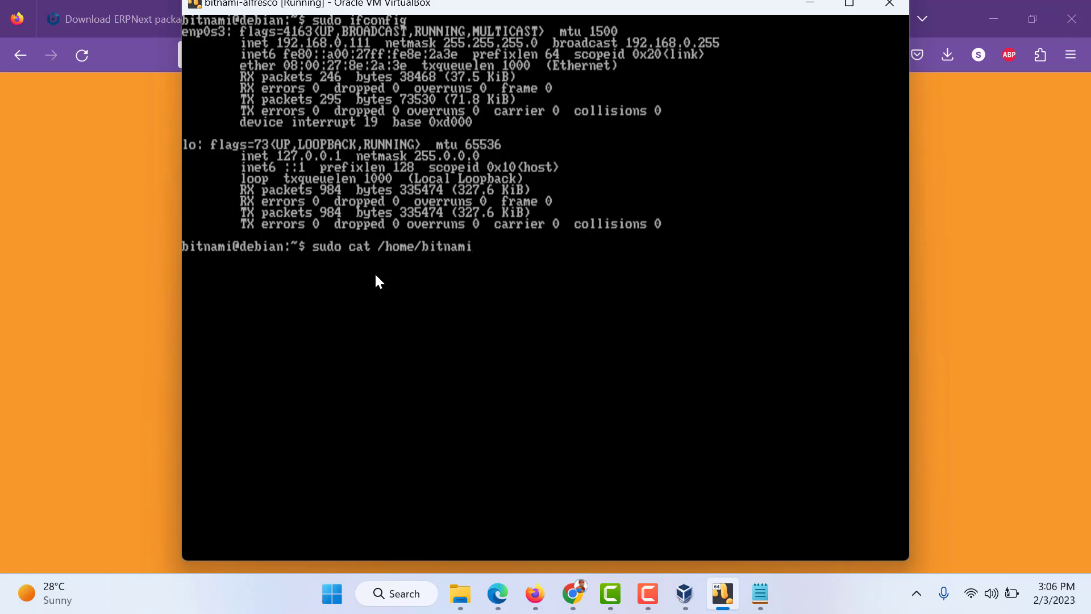
pyautogui.write('/bitn')
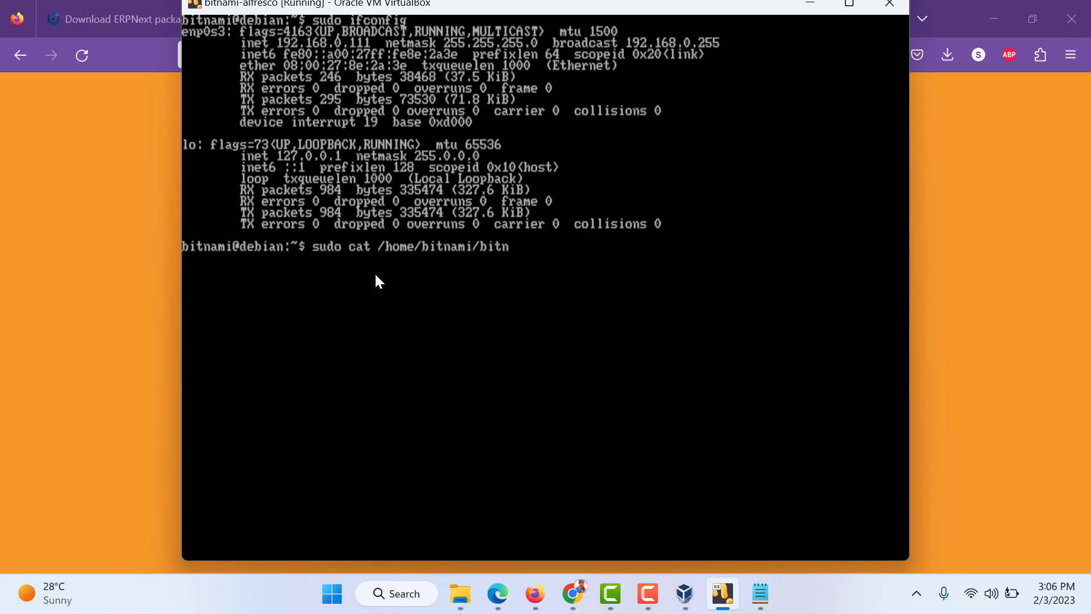
pyautogui.write('ami_')
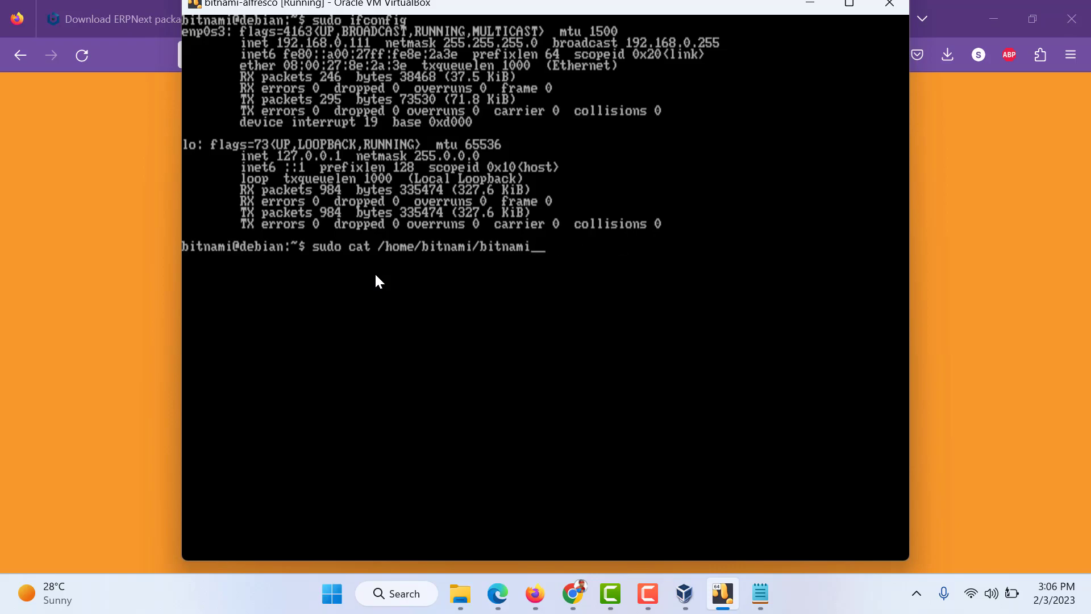
pyautogui.write('creden')
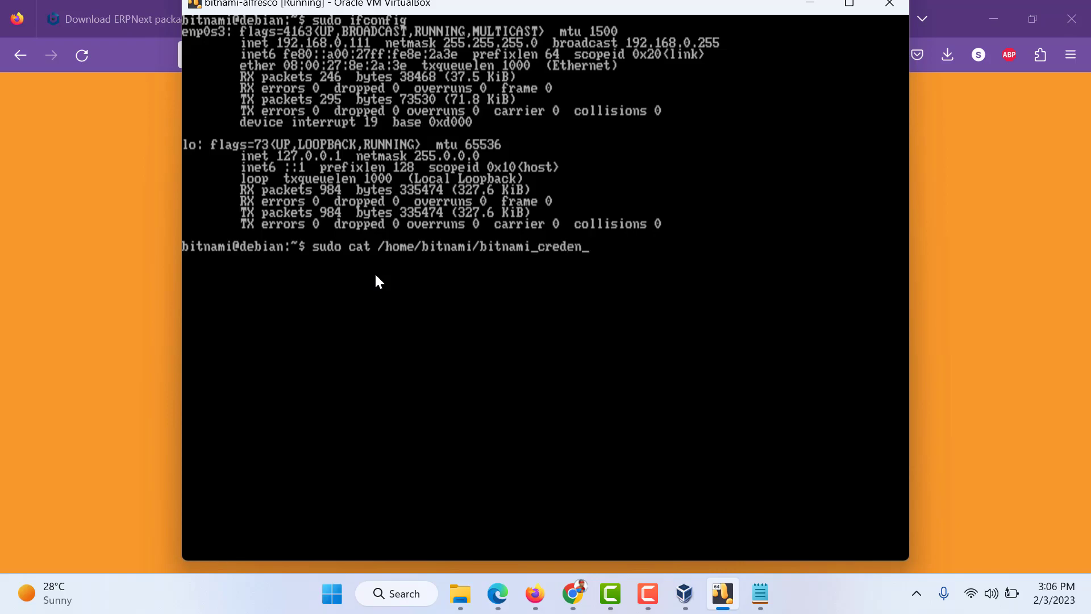
pyautogui.press('Return')
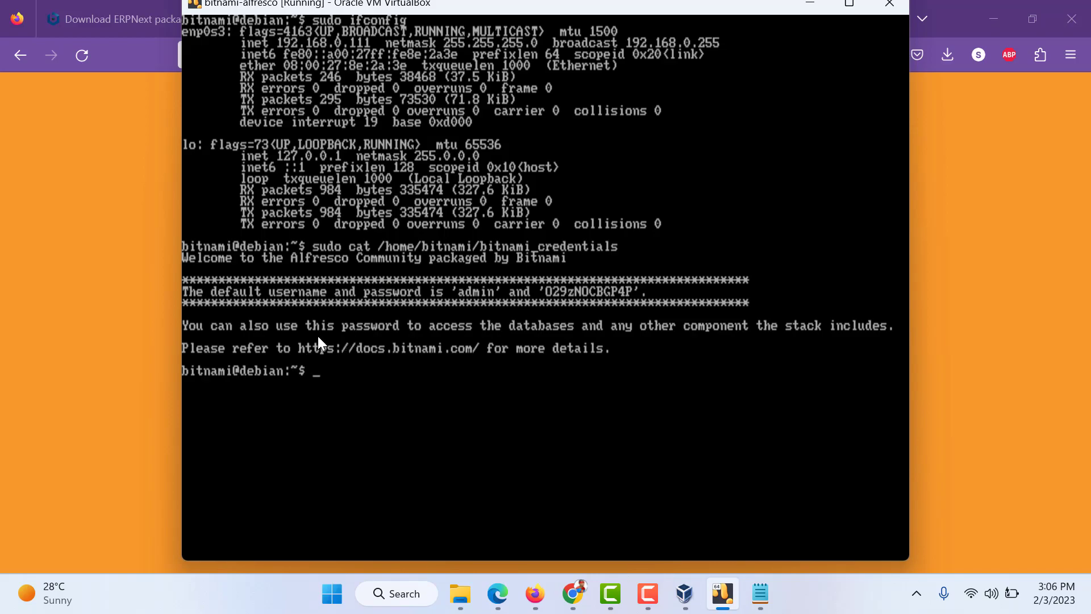
pyautogui.press('Return')
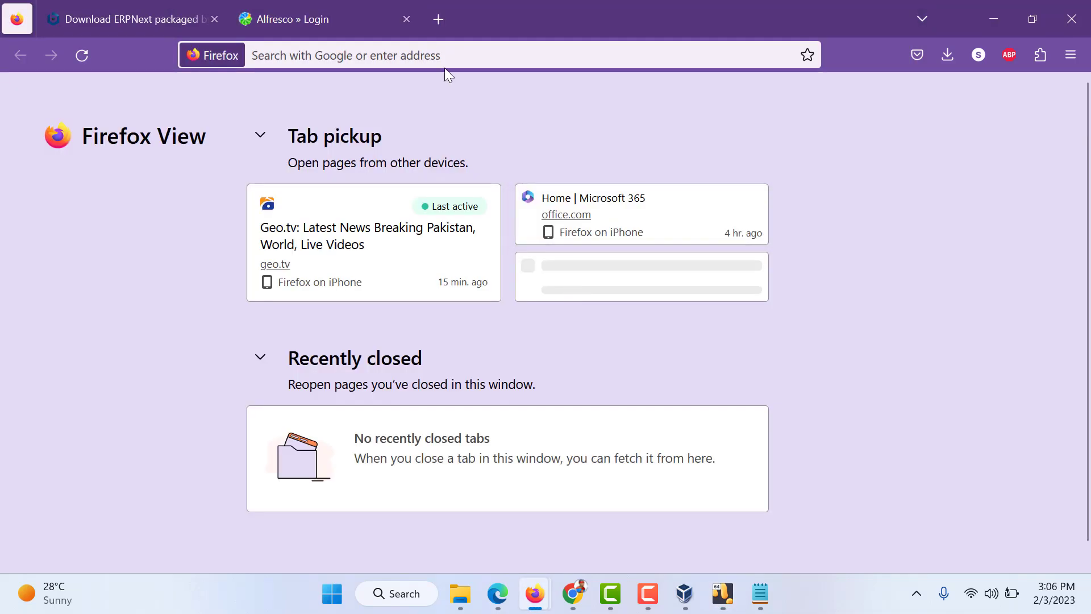
pyautogui.click(292, 19)
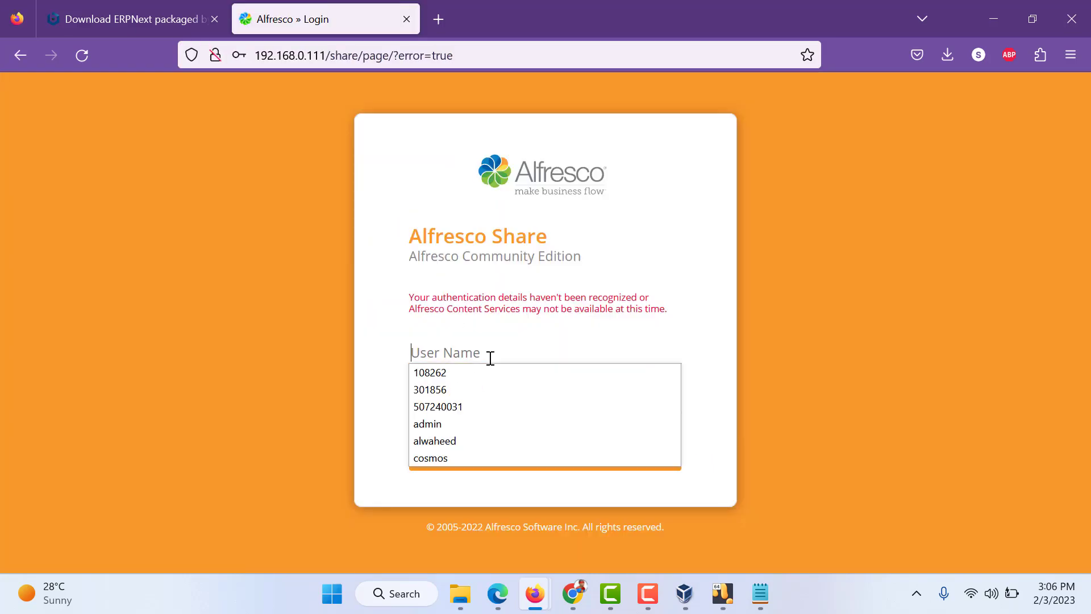
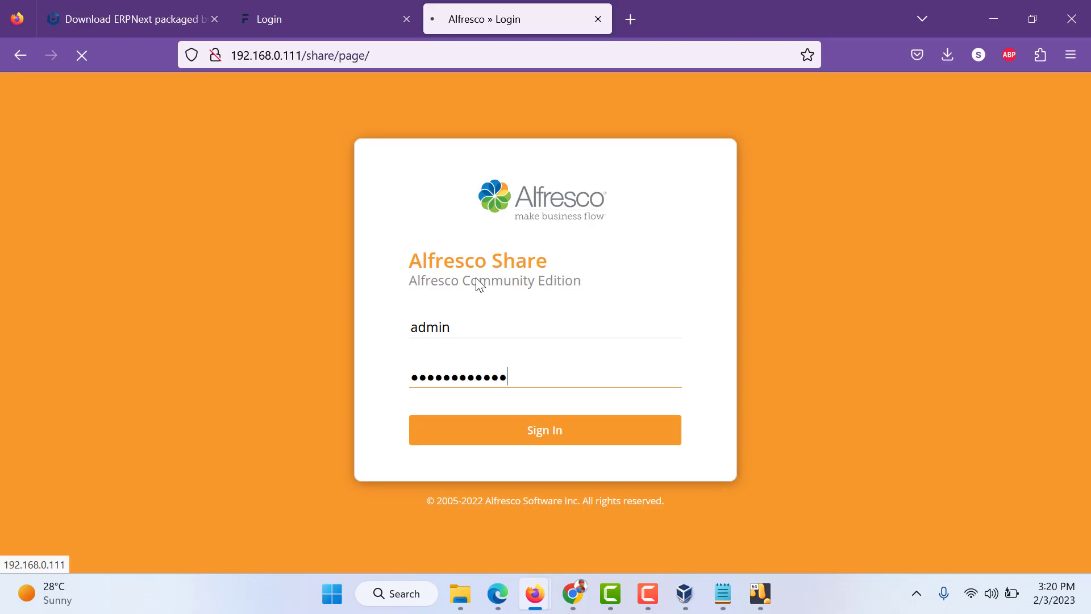
# Sign in as admin and review the Administrator Dashboard's sites, activities, tasks and documents
pyautogui.click(545, 430)
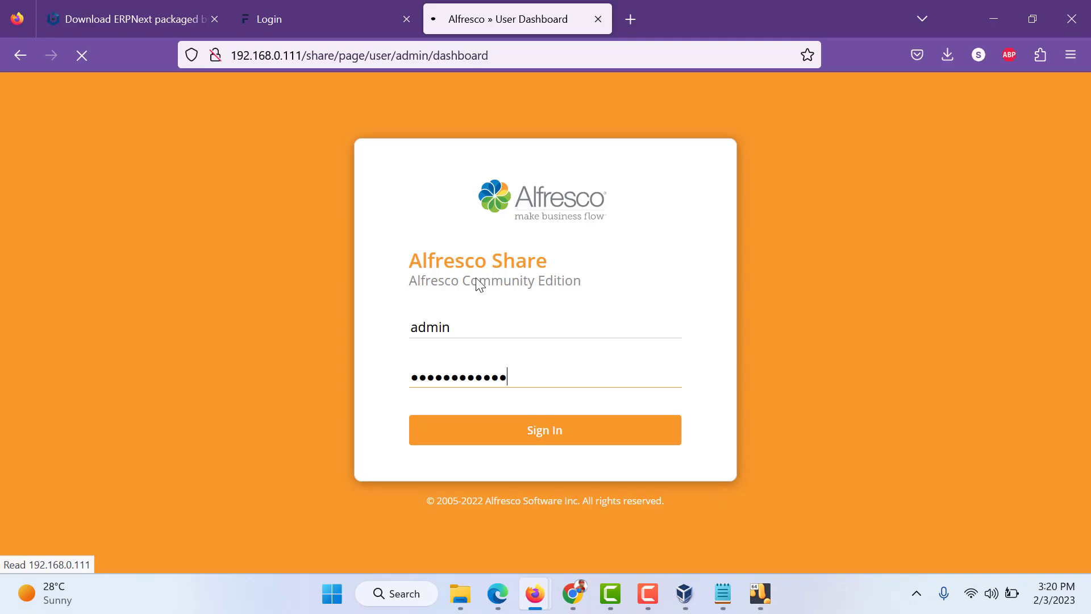
pyautogui.click(545, 430)
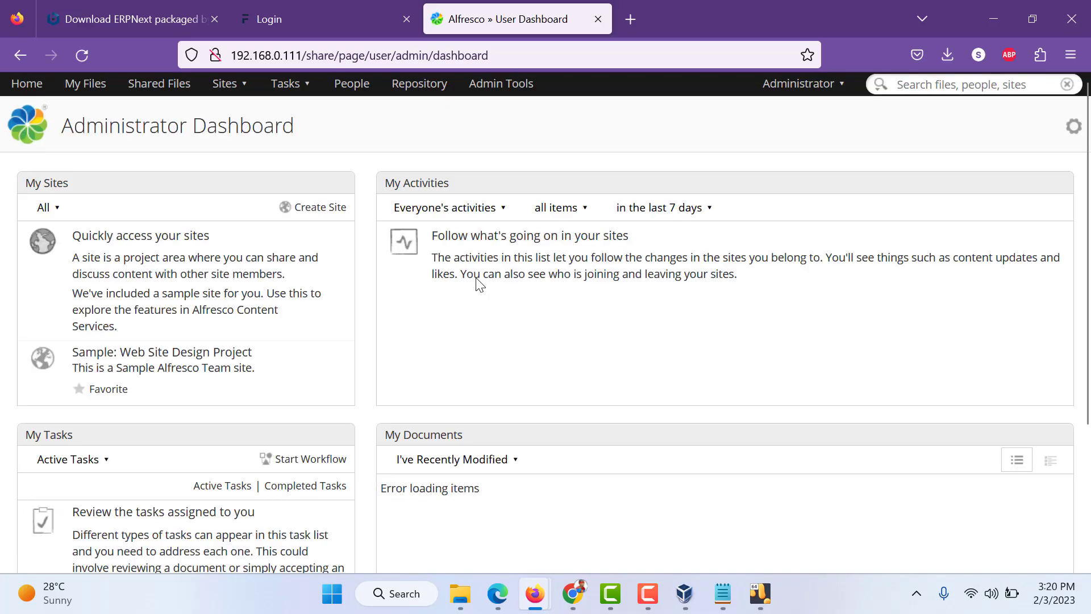
pyautogui.scroll(-3)
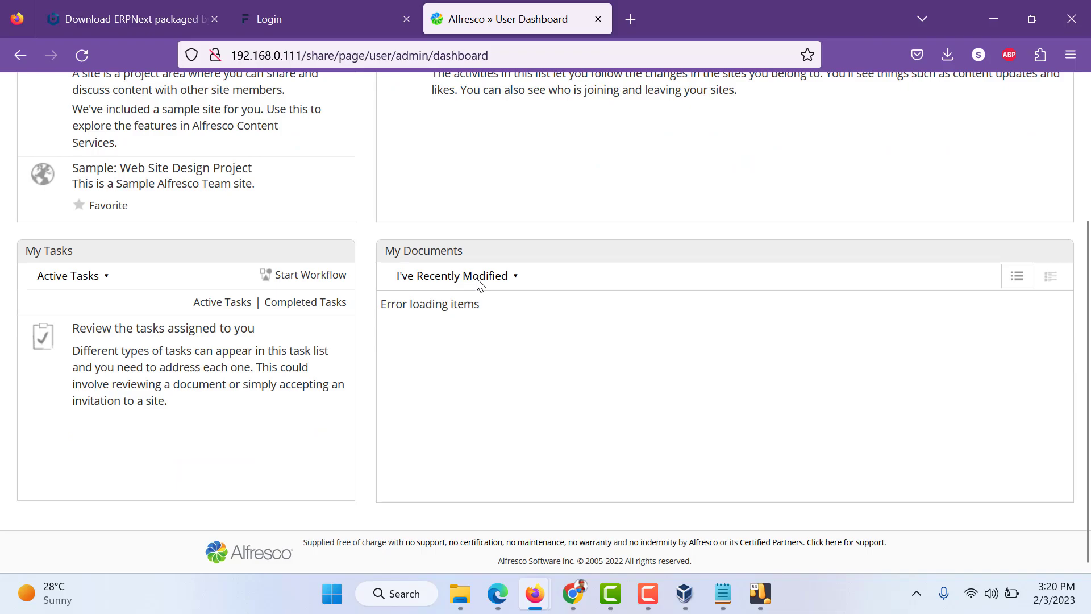
pyautogui.scroll(3)
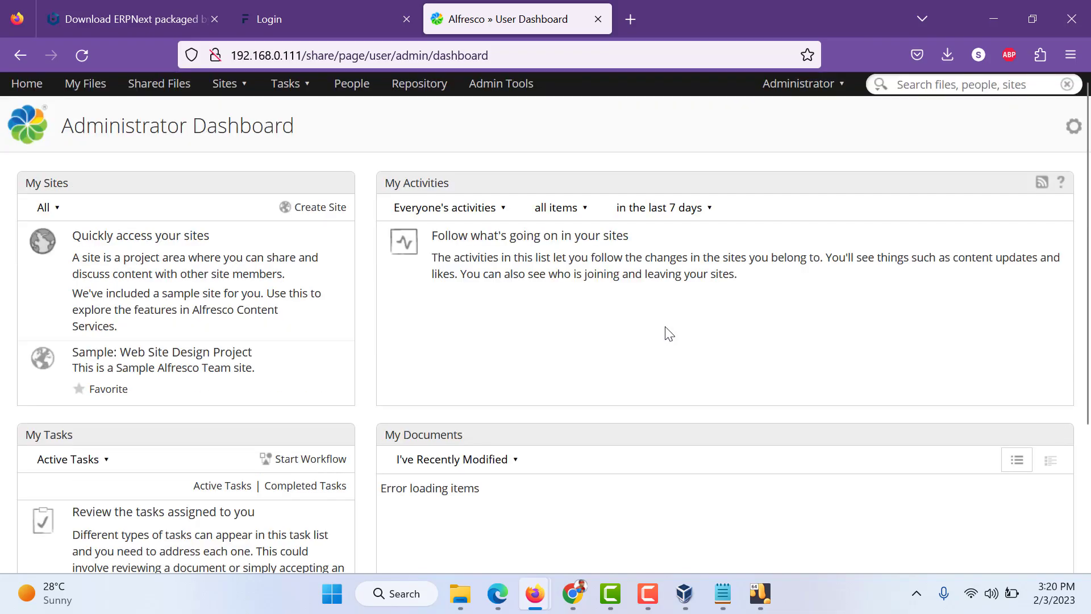
pyautogui.moveTo(759, 593)
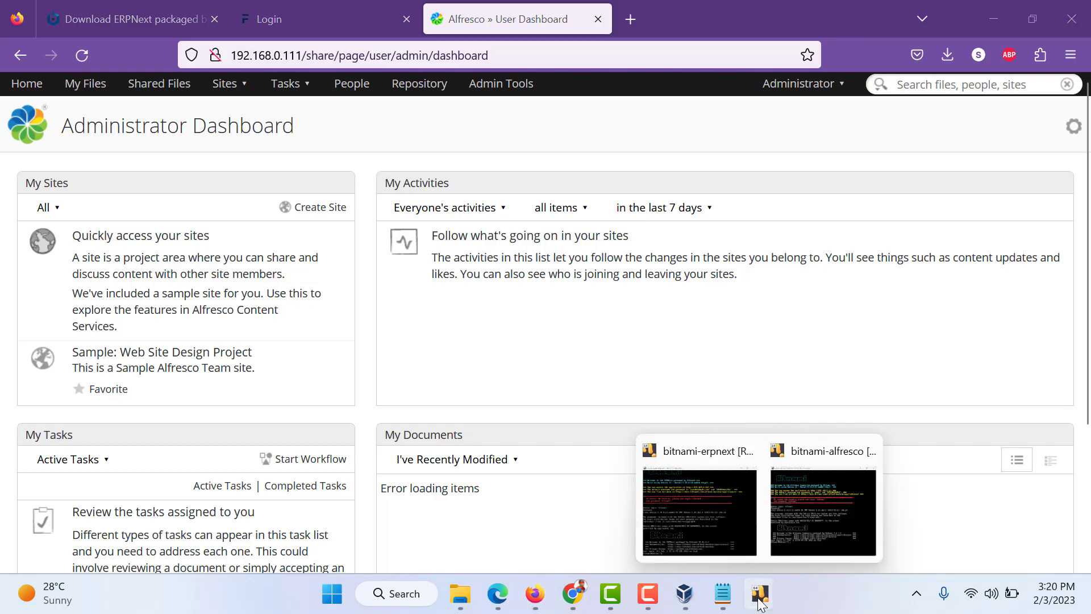